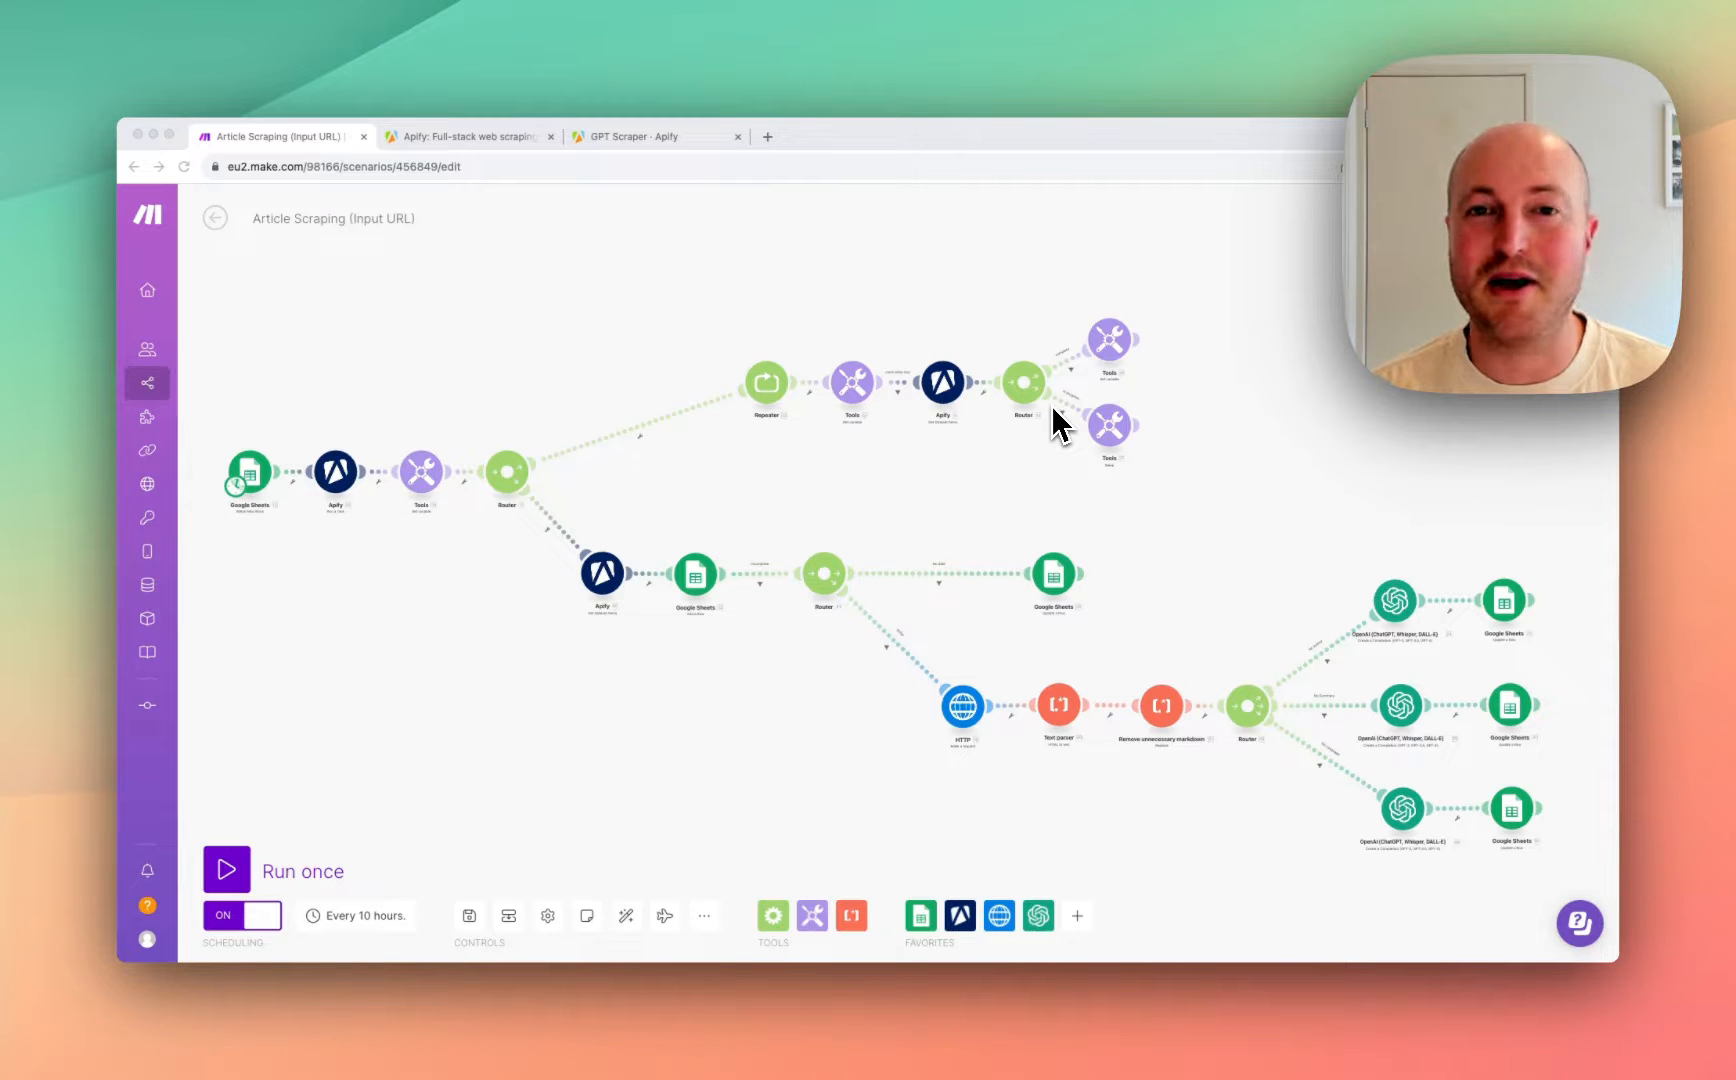
mouse_move(686, 449)
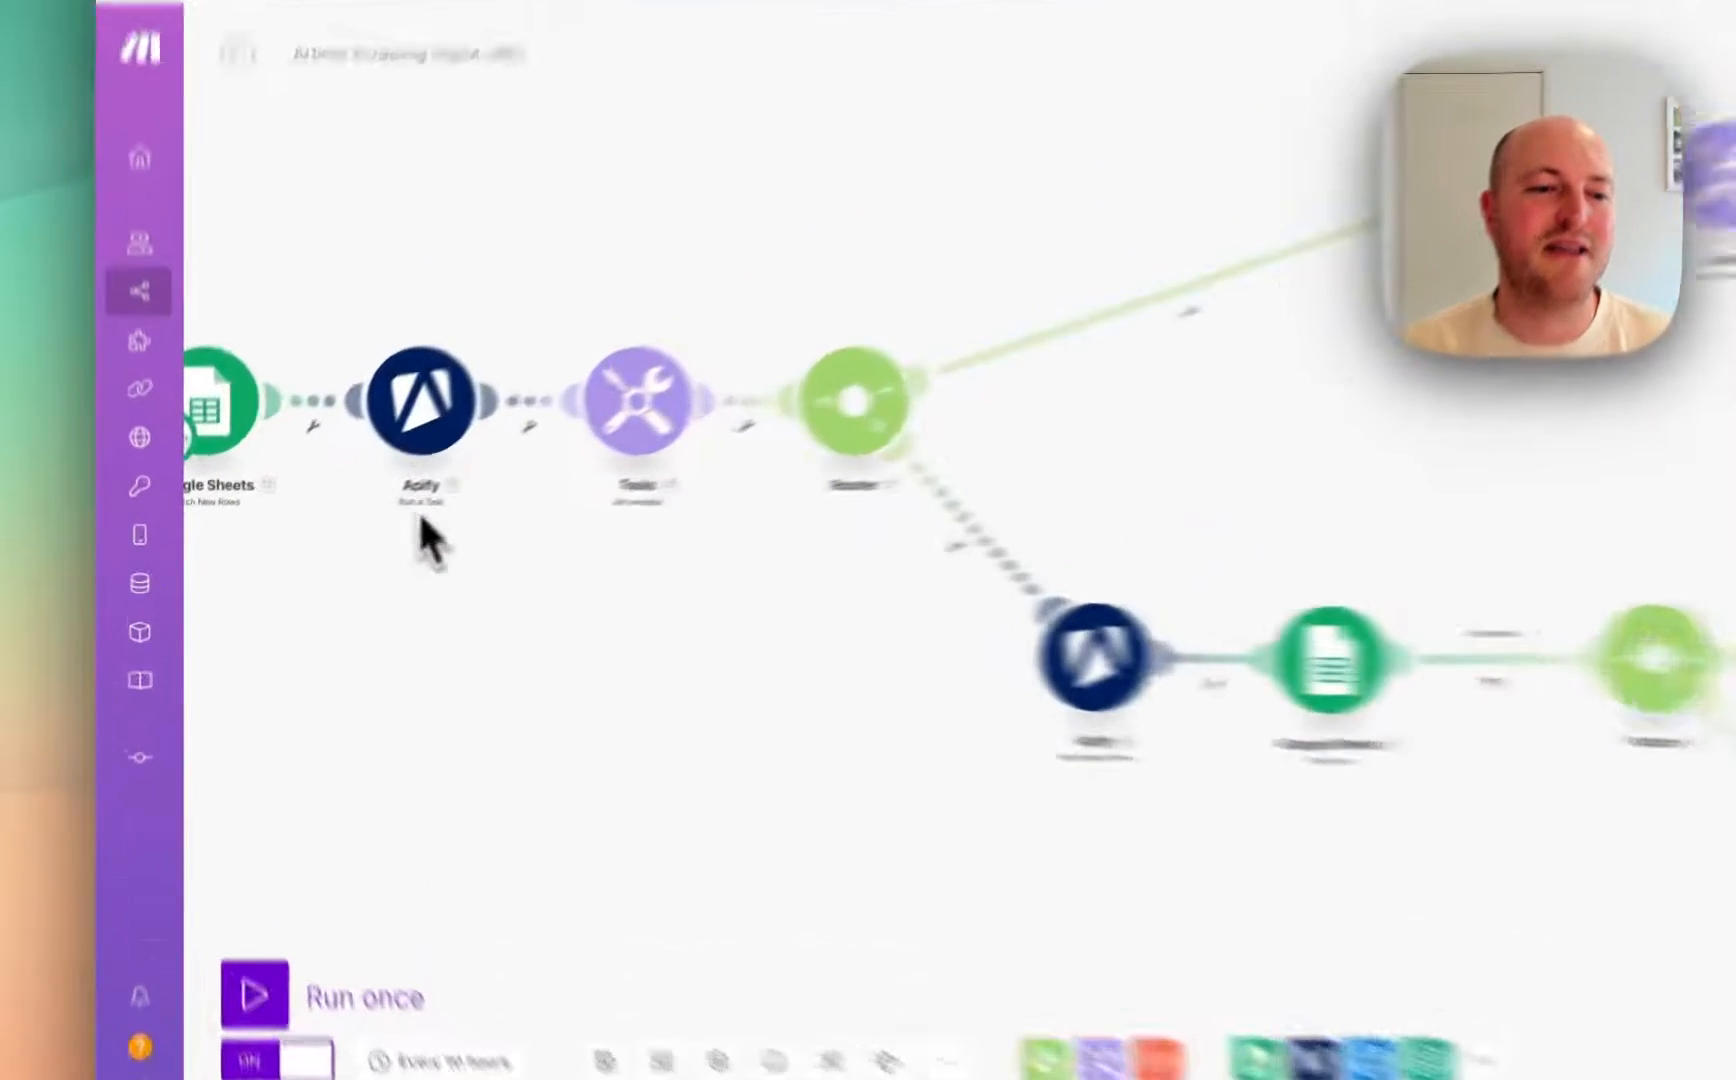
- Switch from the Make scenario to the Apify homepage tab
click(476, 137)
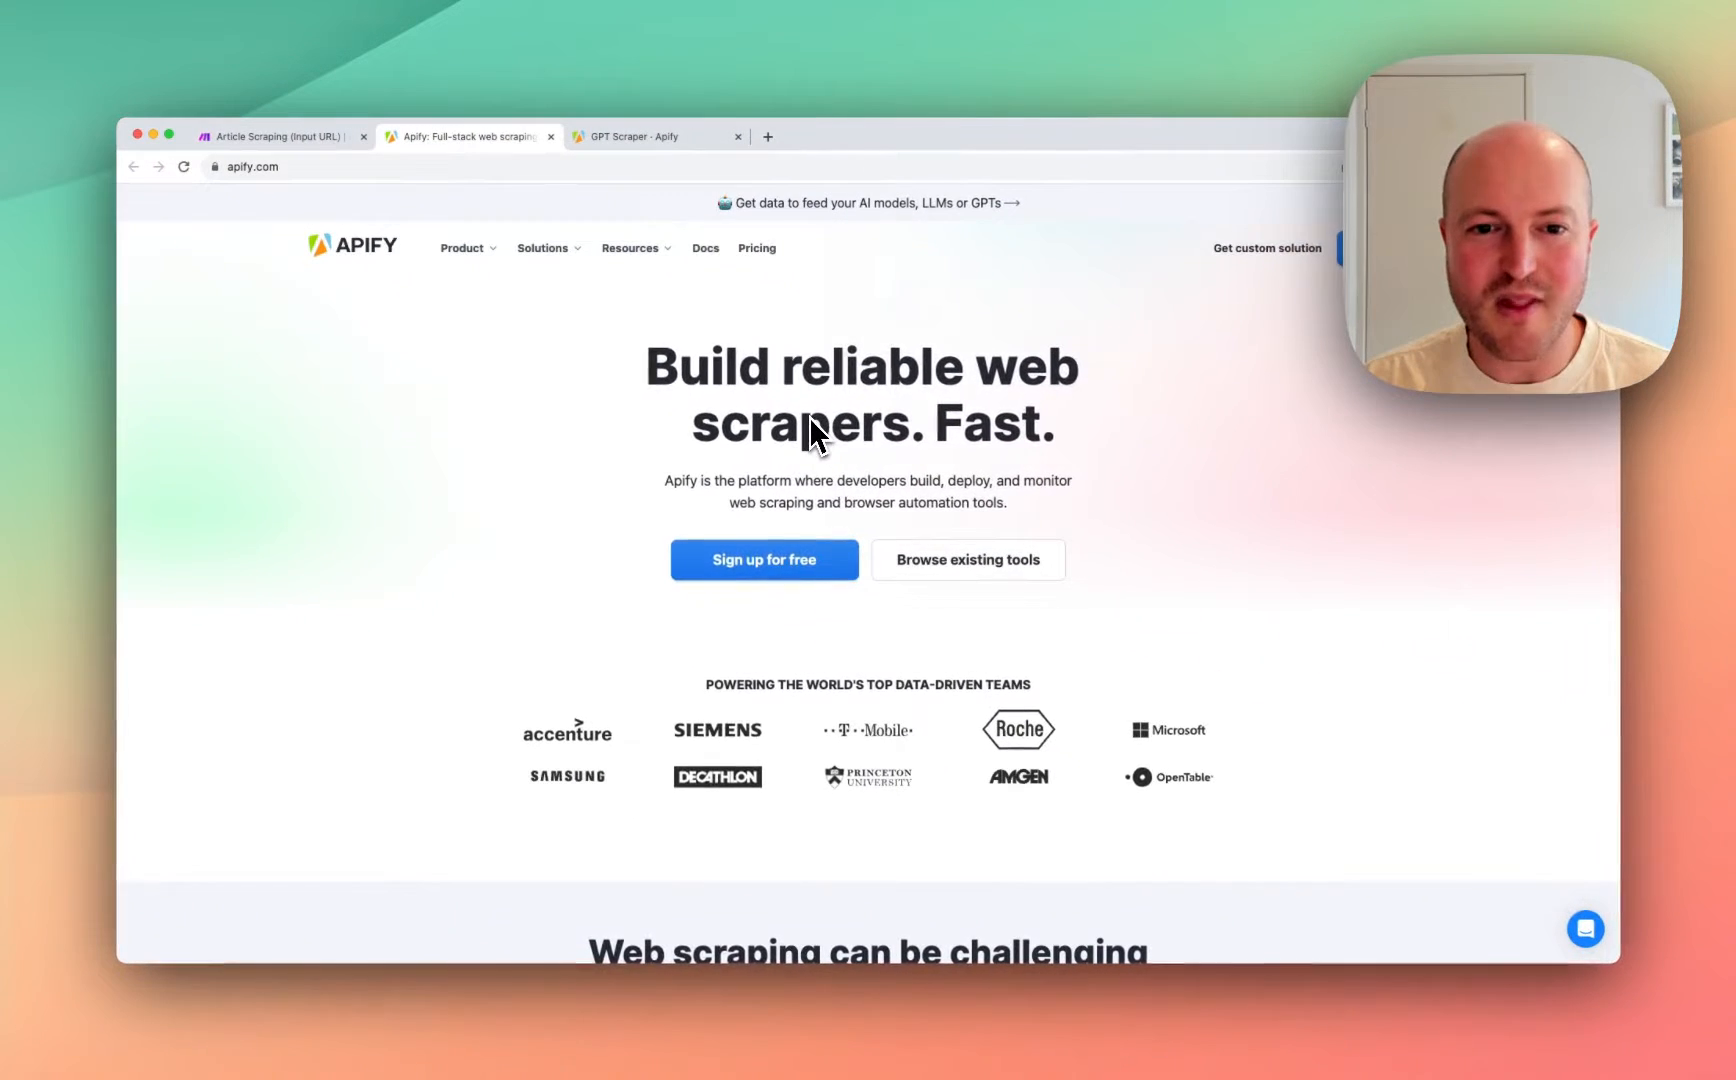
- Open the GPT Scraper tab and scroll to its start URLs and GPT instructions example
click(642, 136)
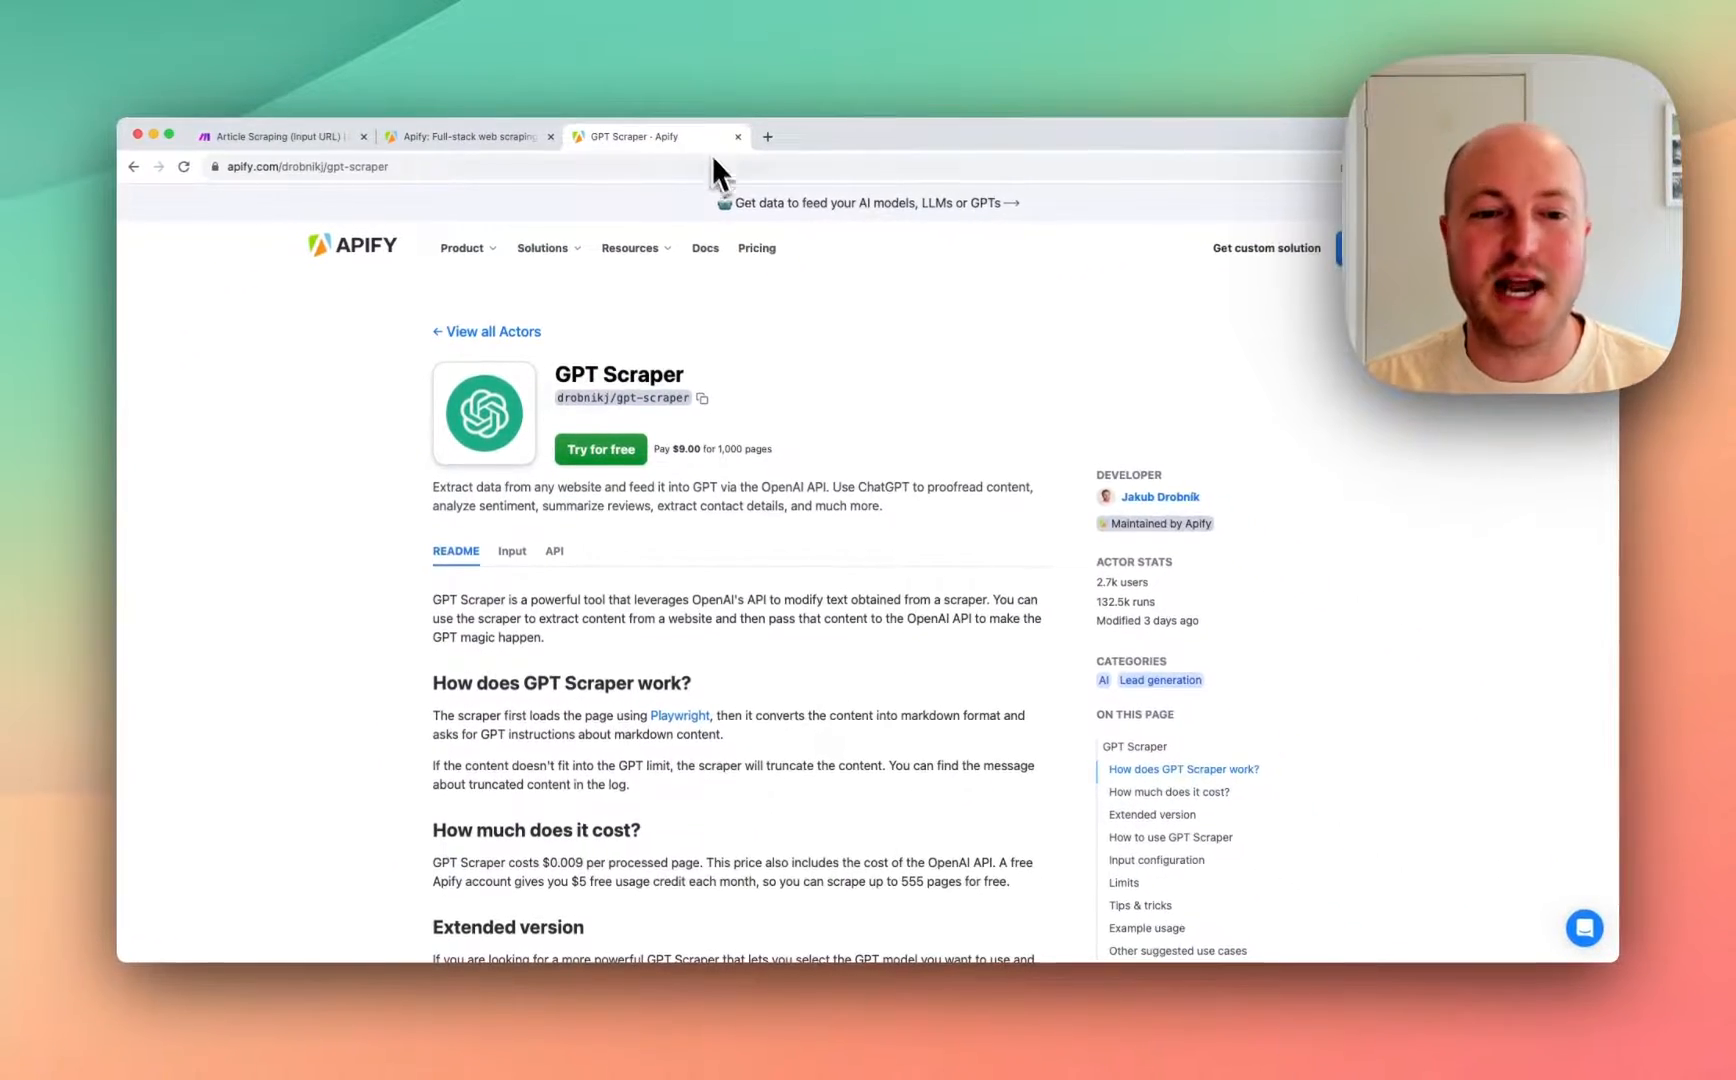
mouse_move(758, 435)
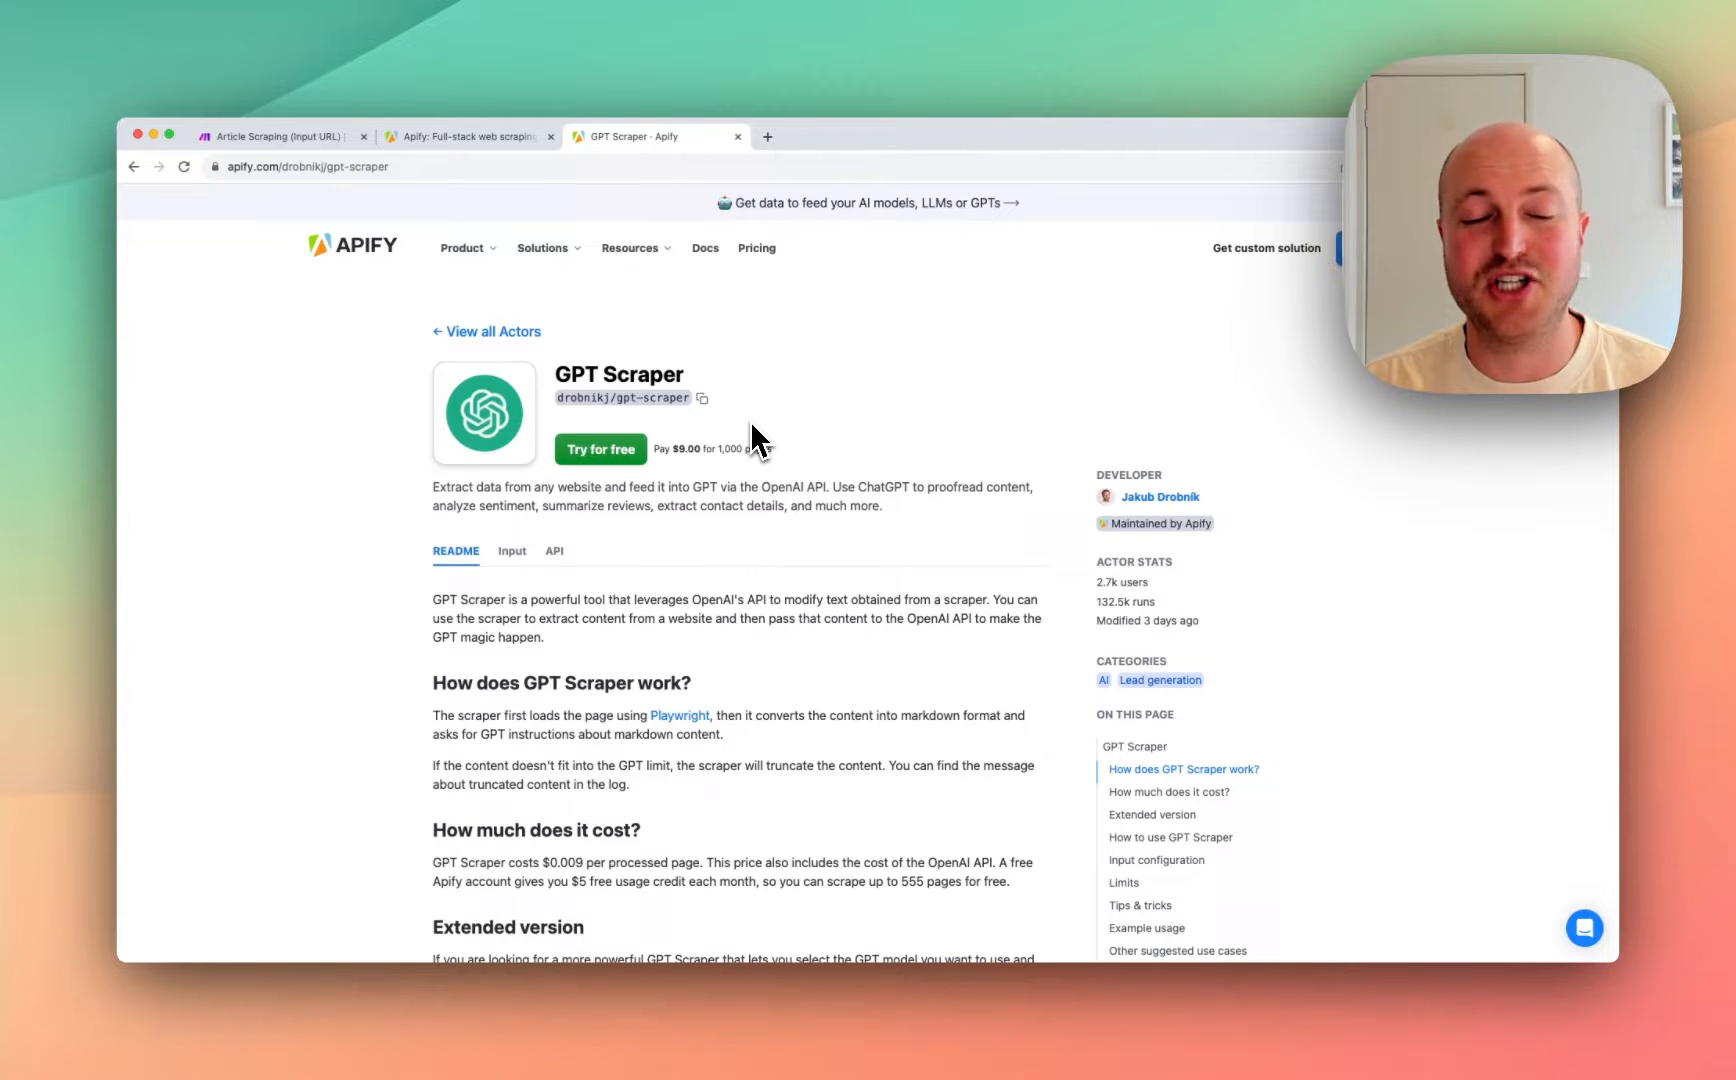
scroll(down, 3)
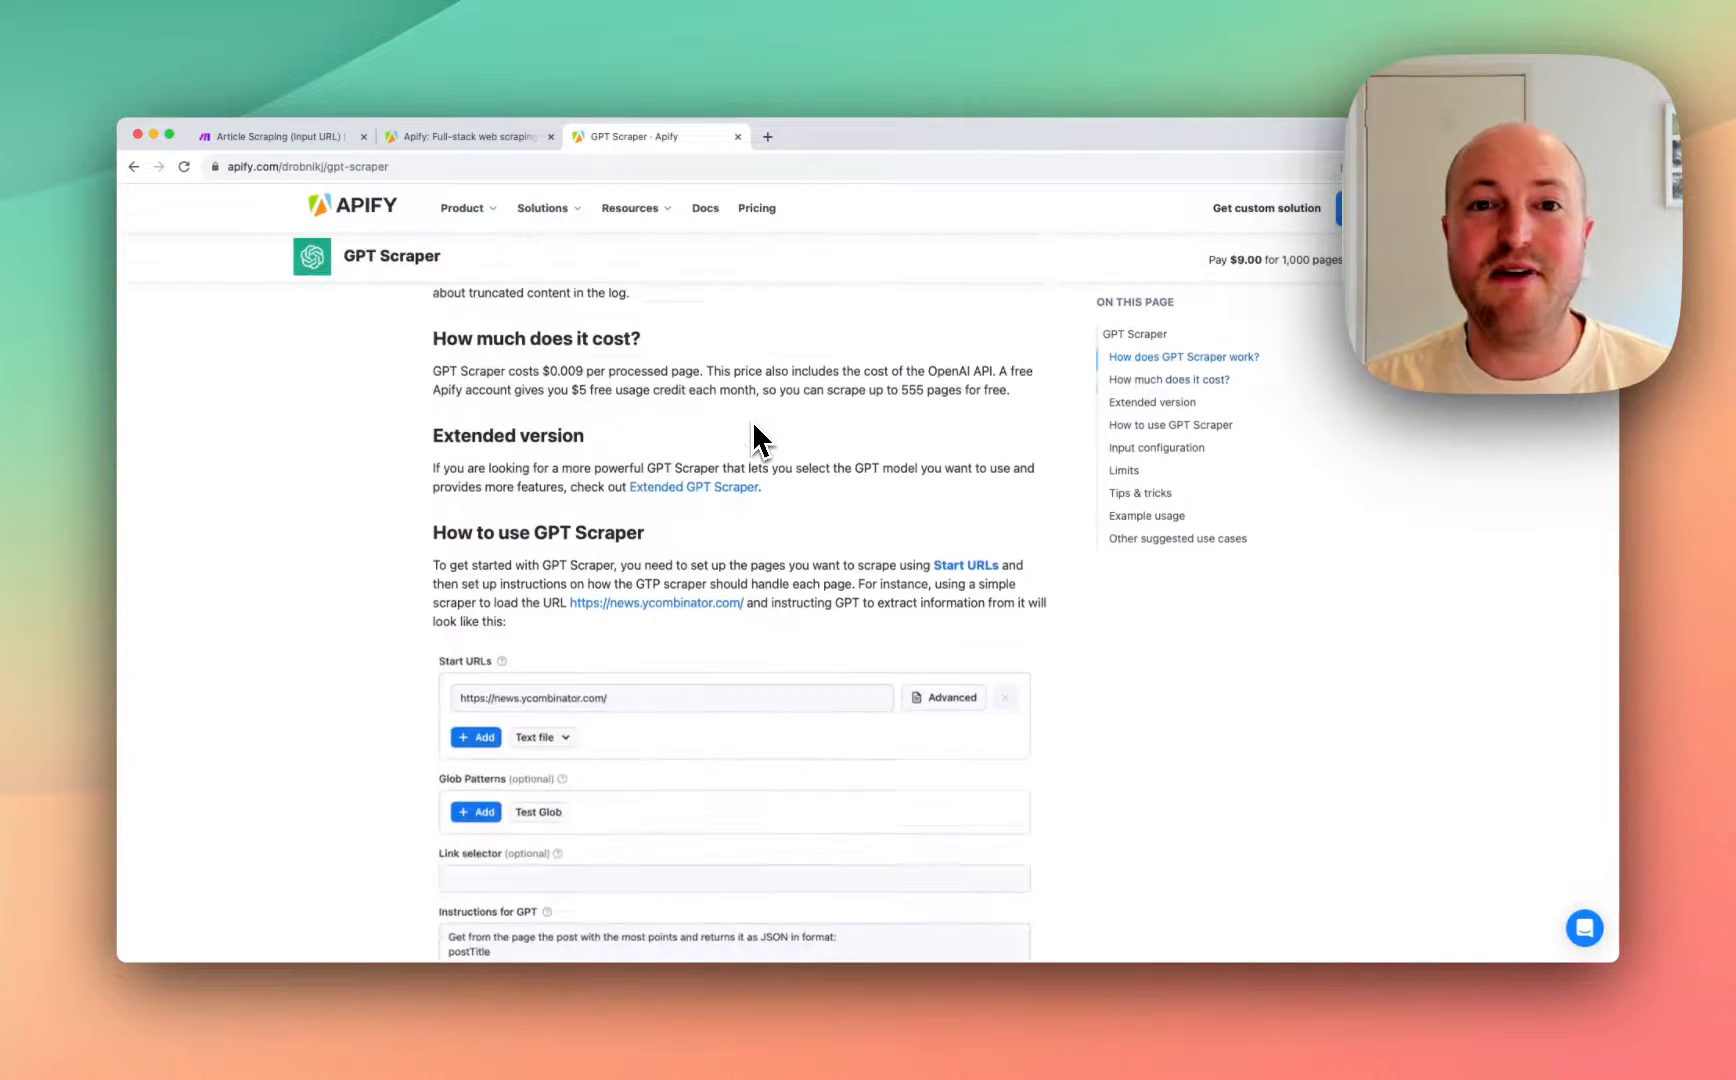
scroll(down, 3)
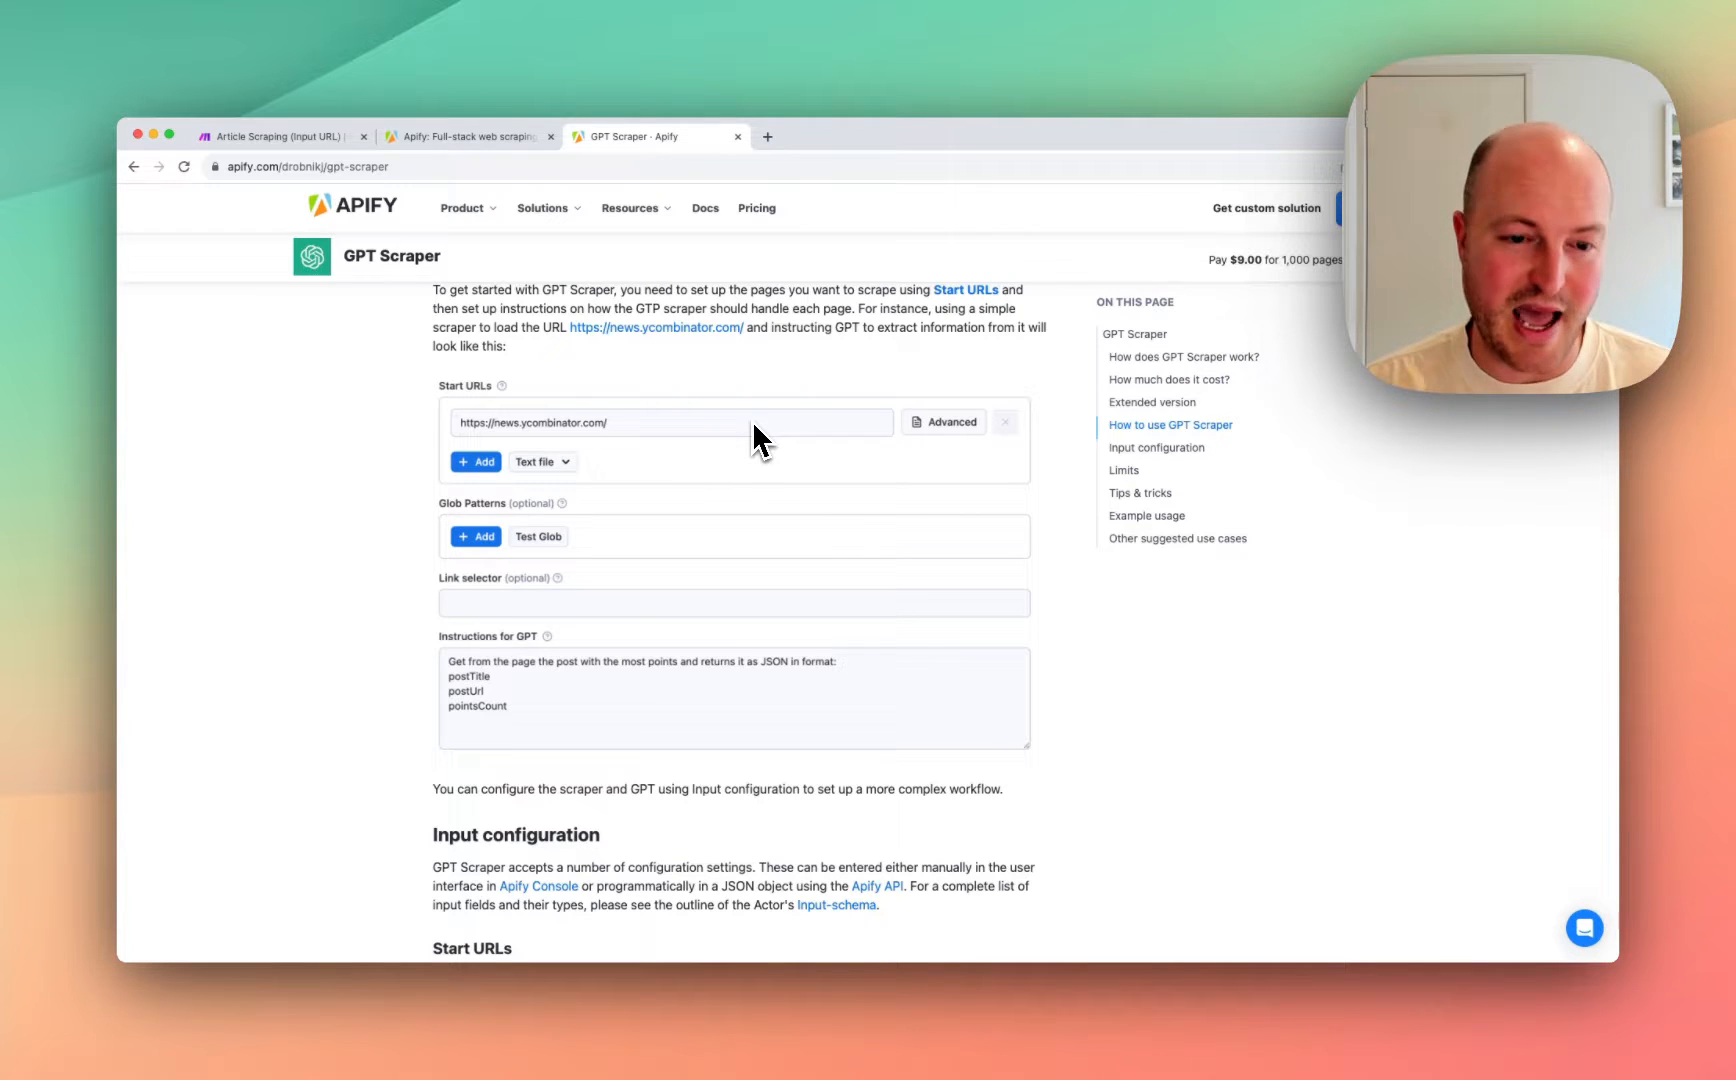
mouse_move(542, 620)
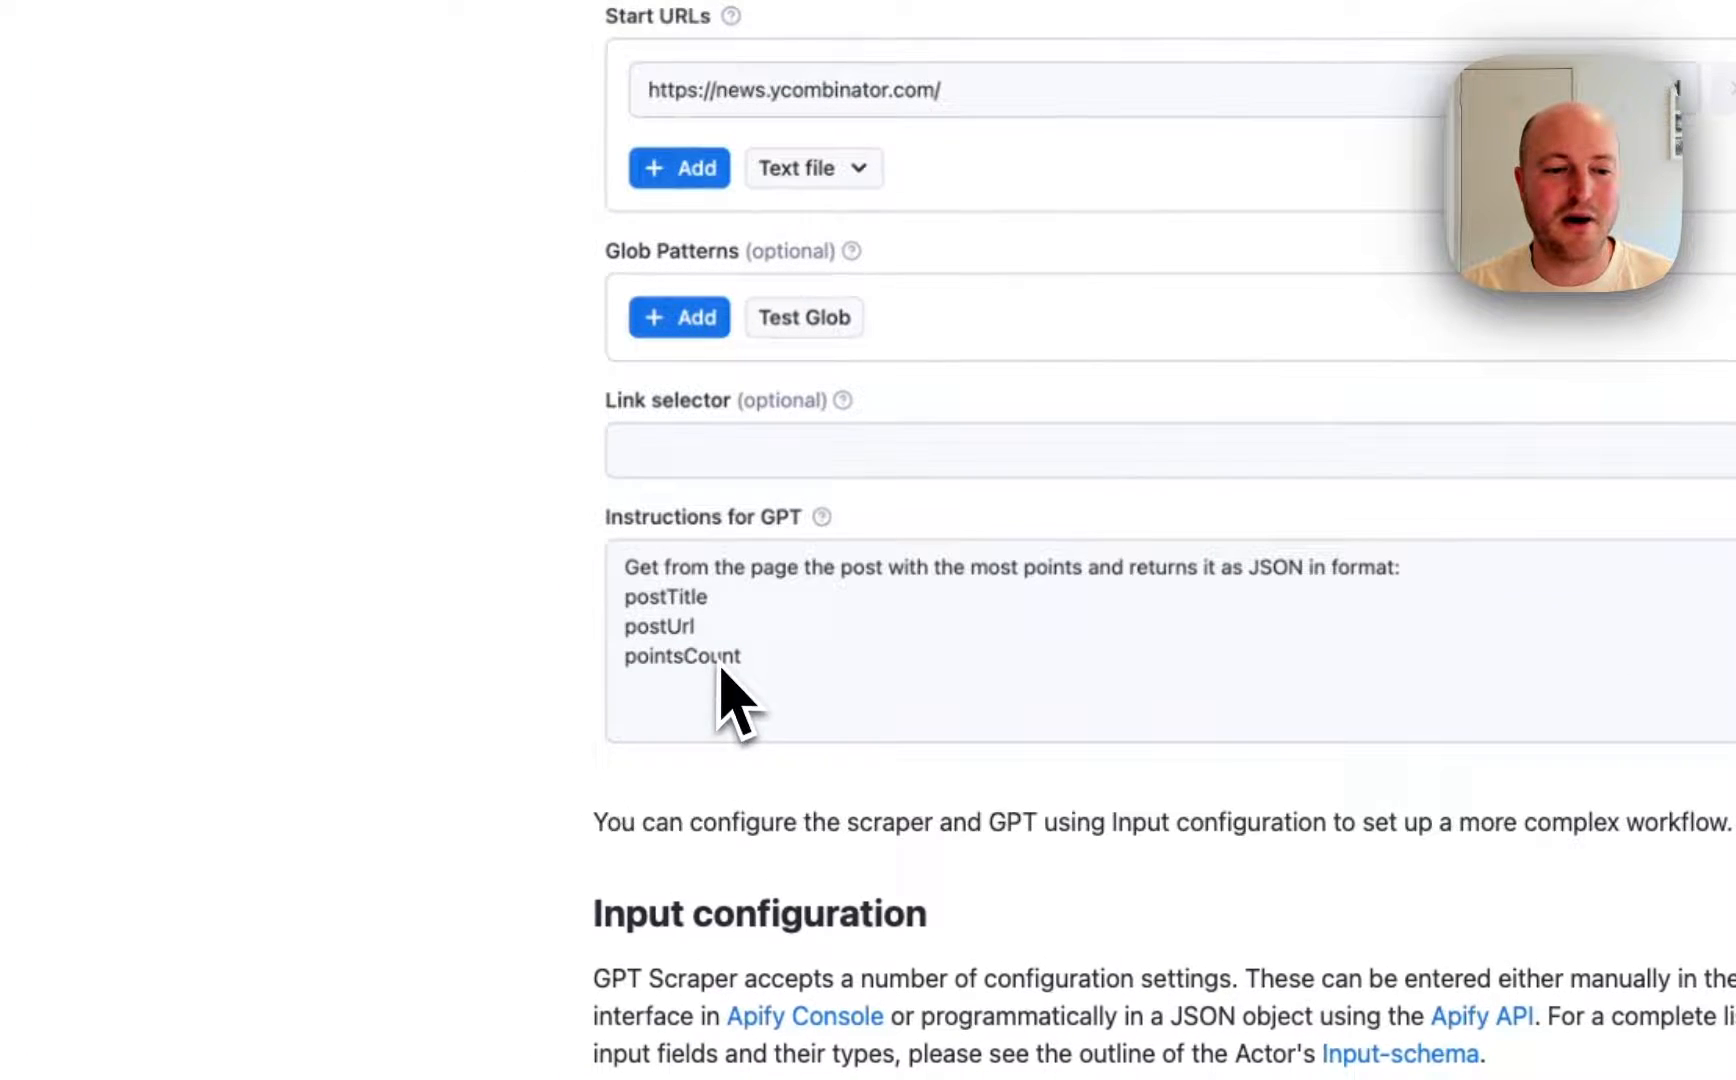
mouse_move(1091, 642)
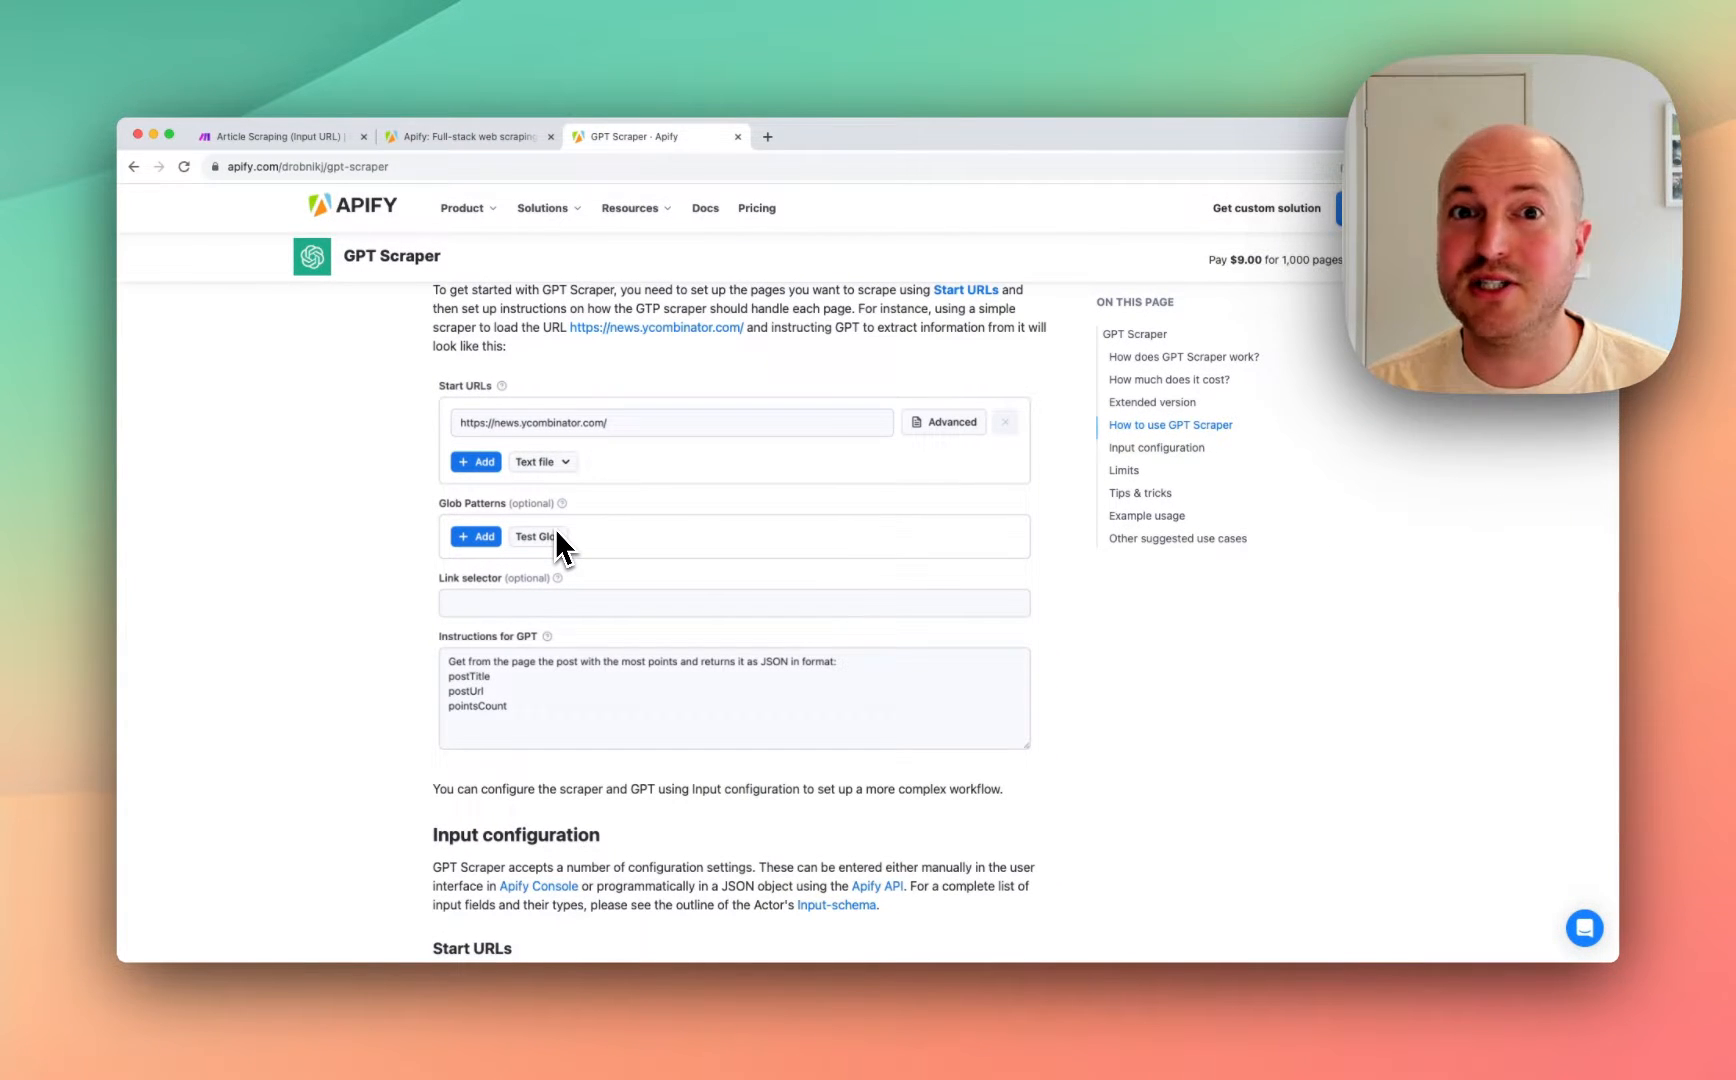
mouse_move(343, 94)
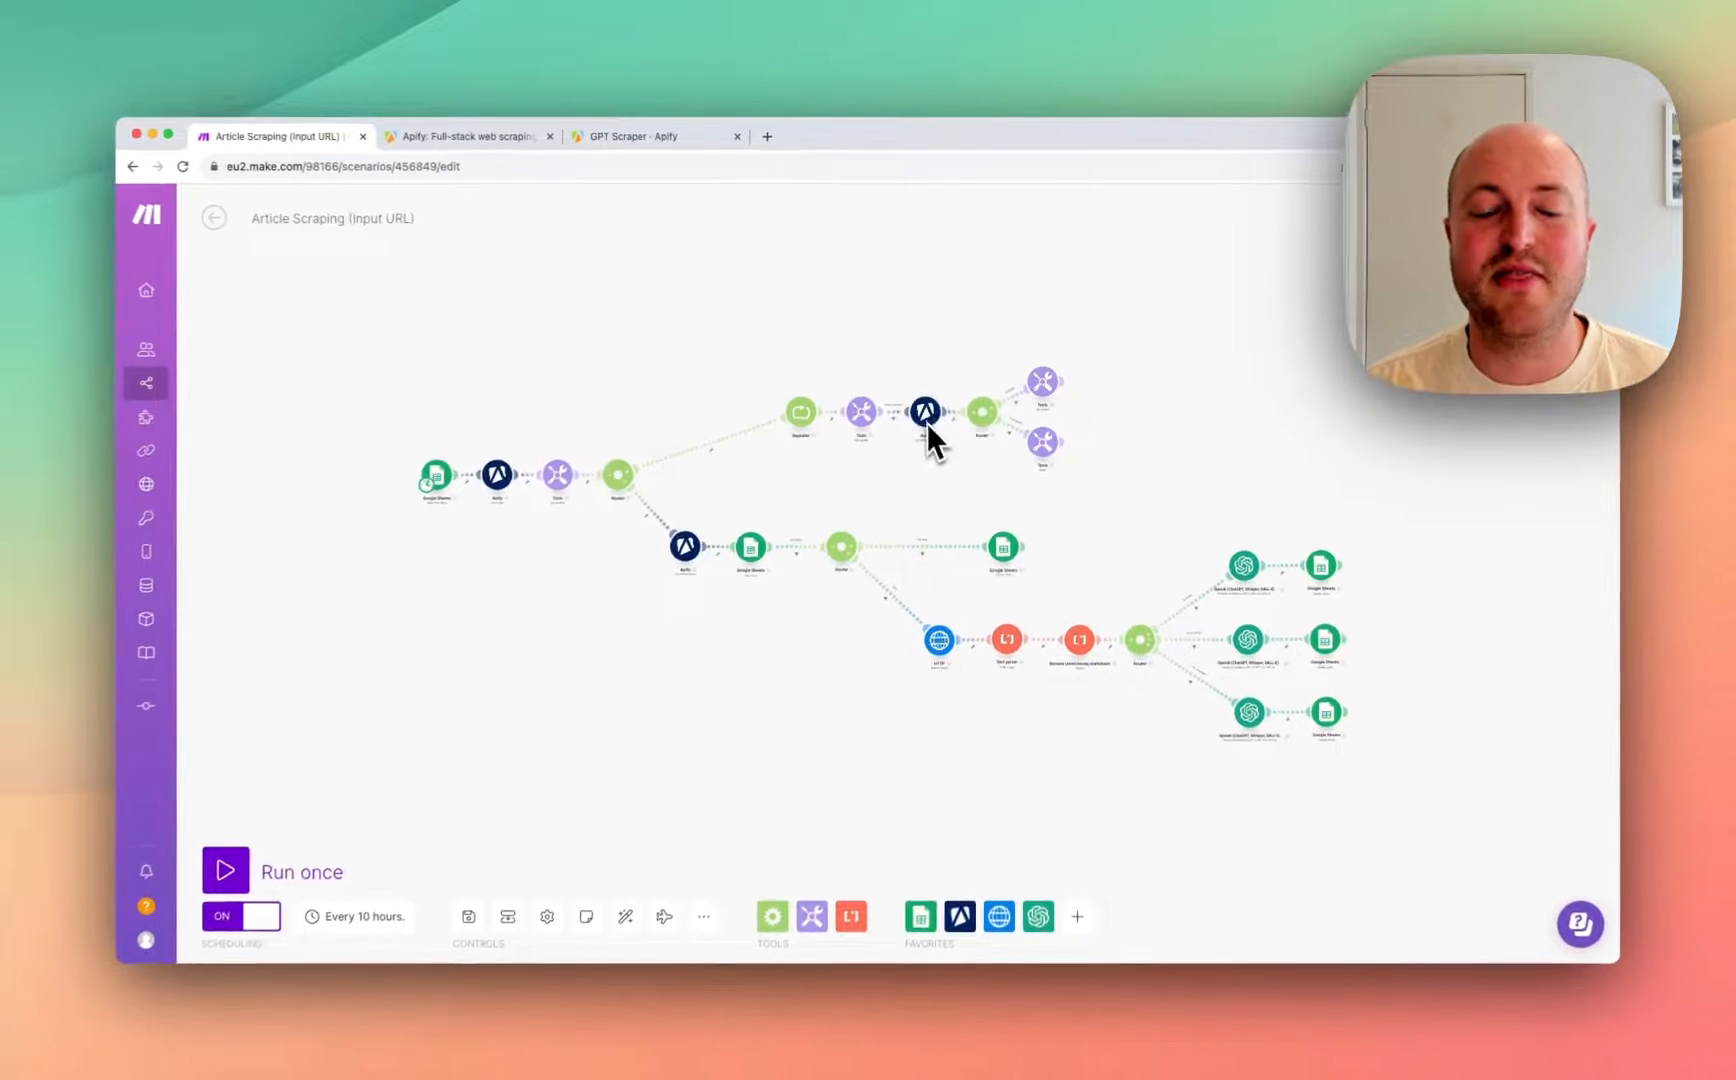
mouse_move(913, 438)
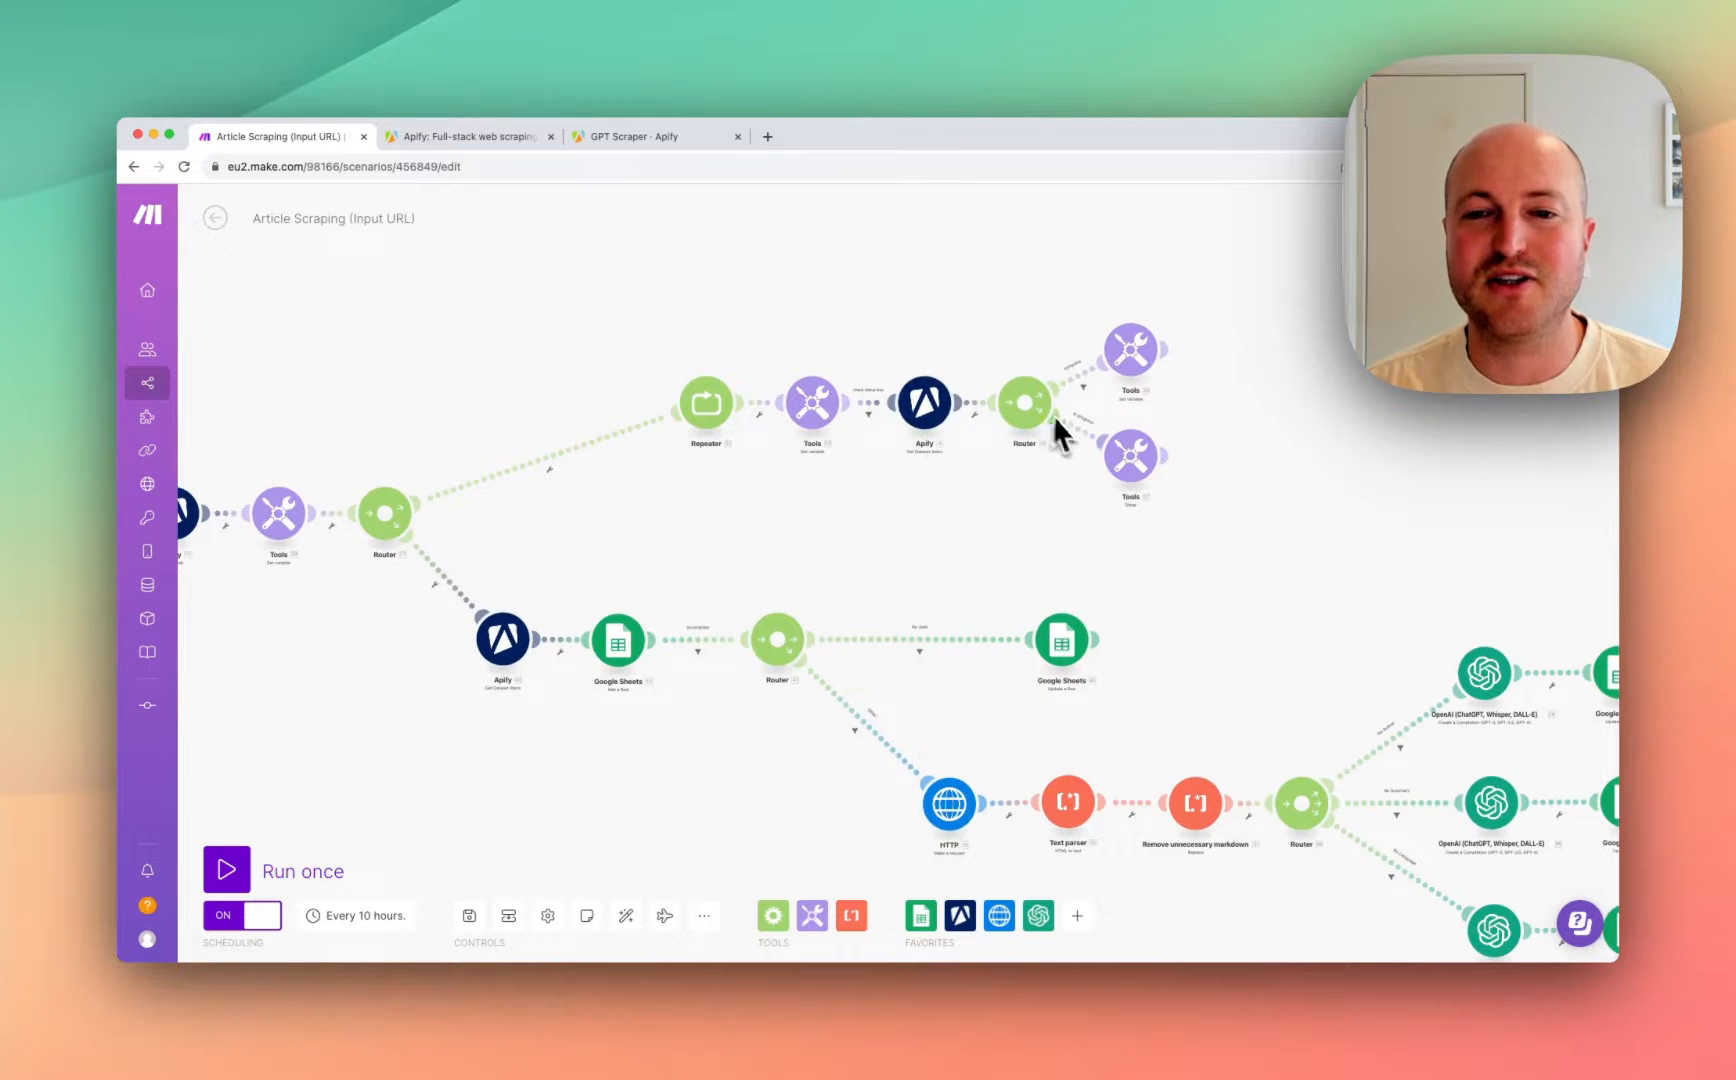
mouse_move(797, 443)
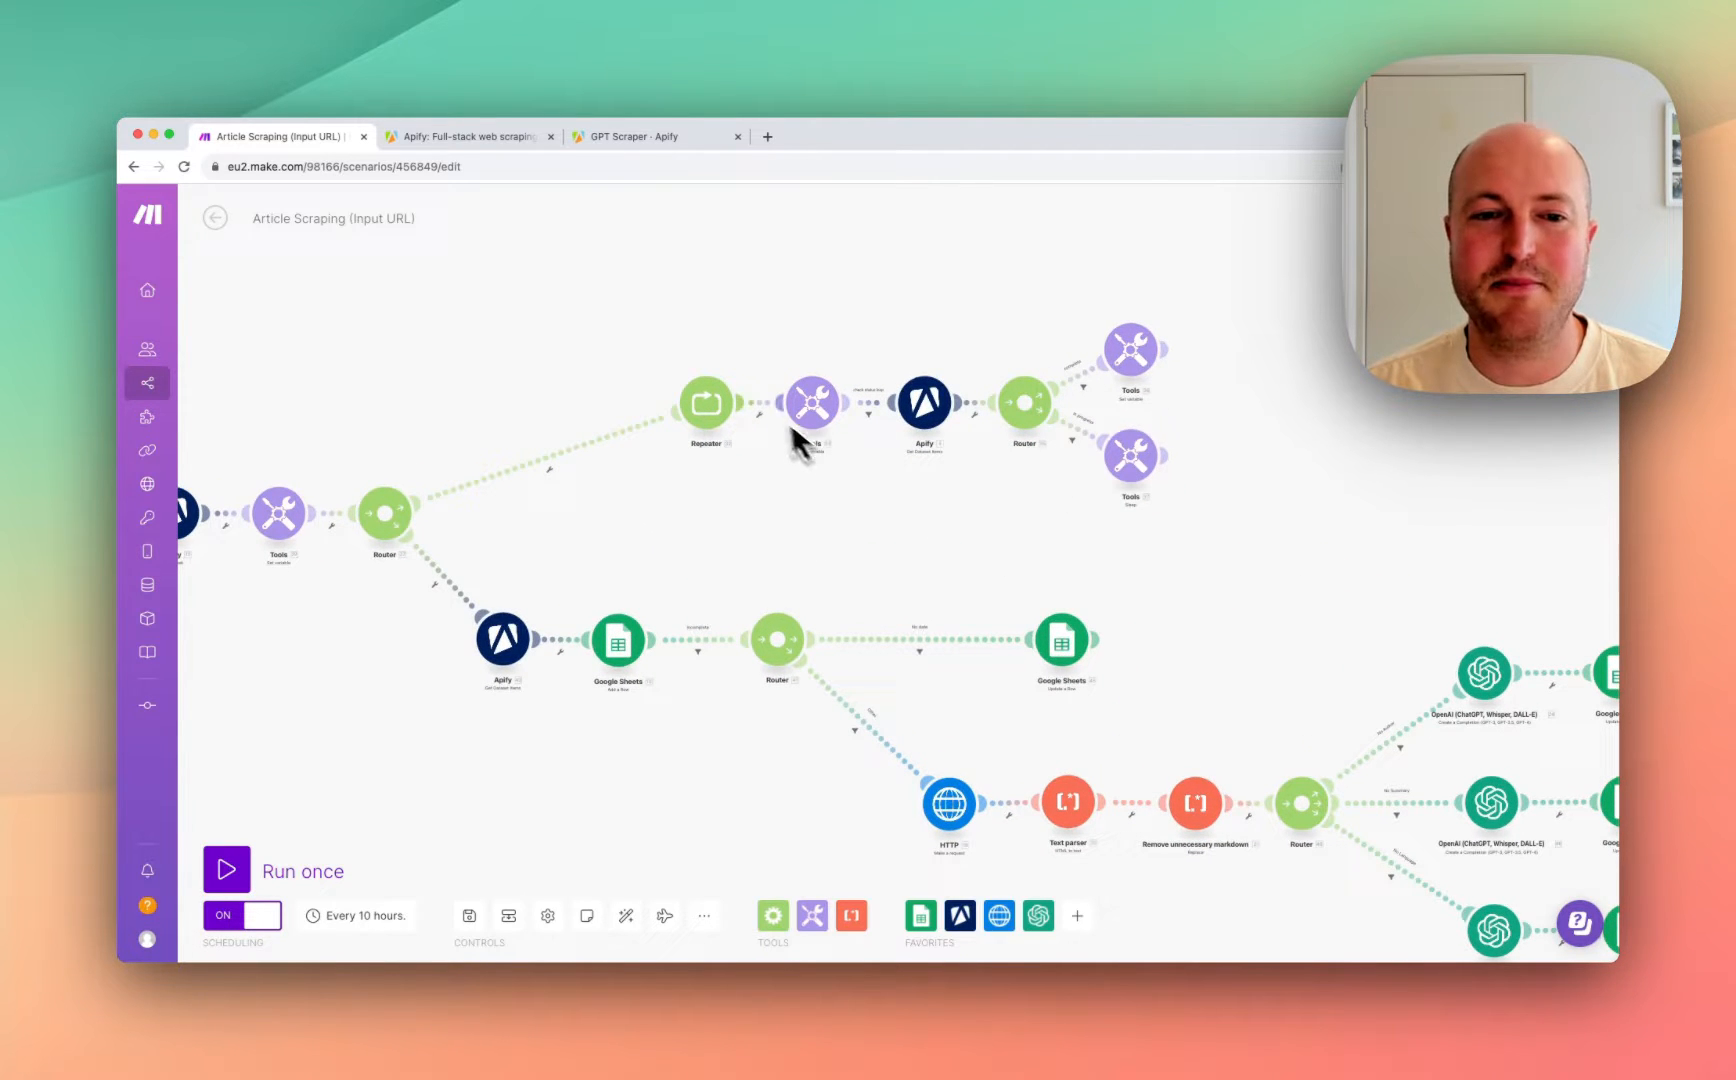
mouse_move(908, 498)
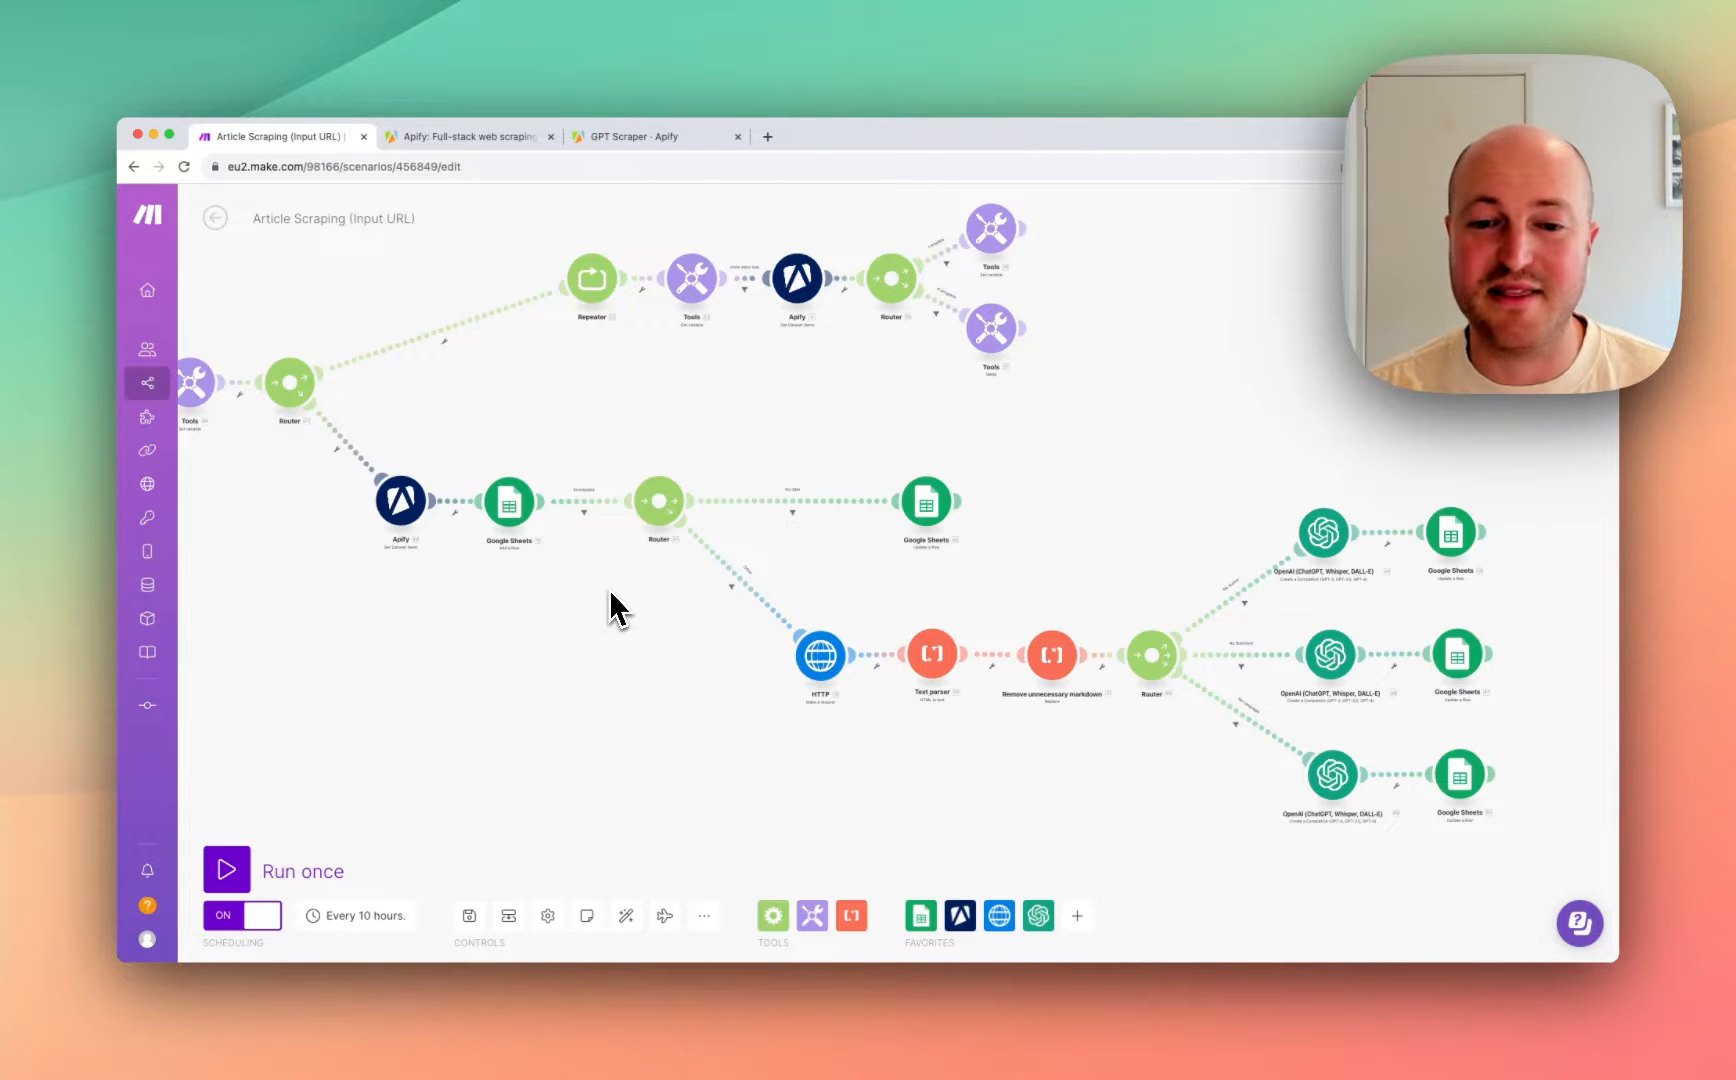
mouse_move(783, 593)
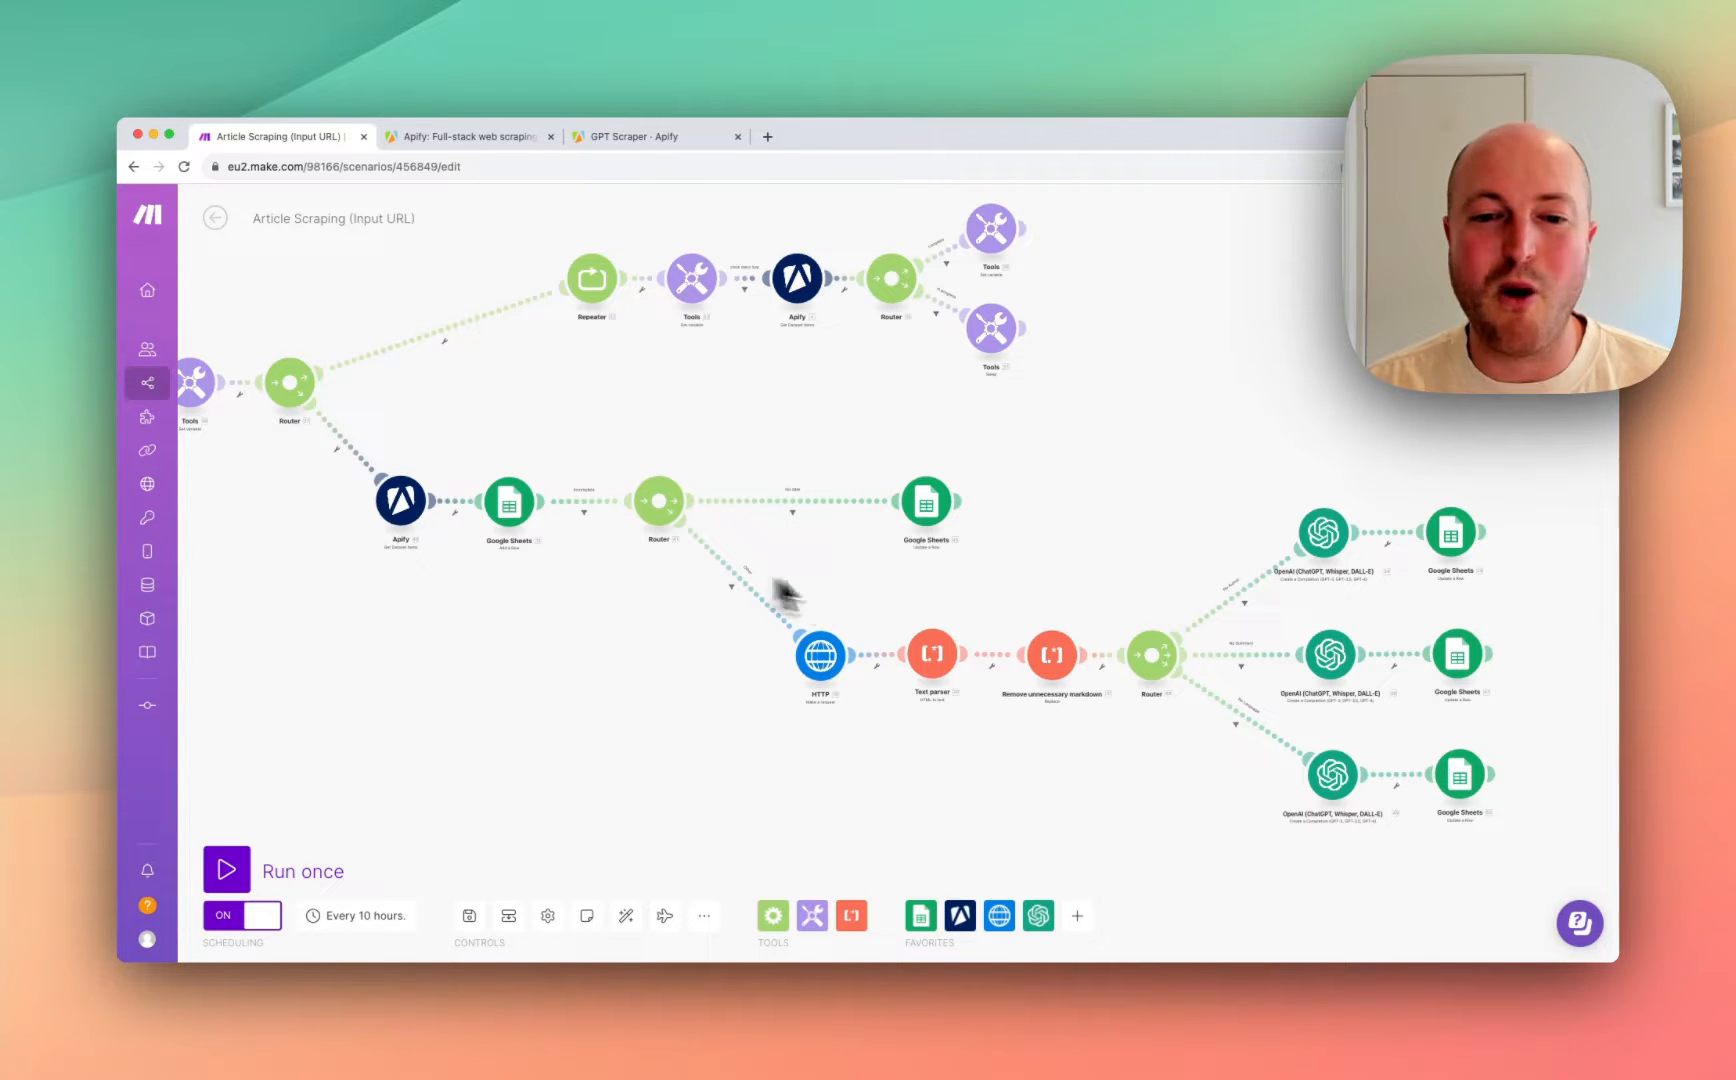
mouse_move(897, 681)
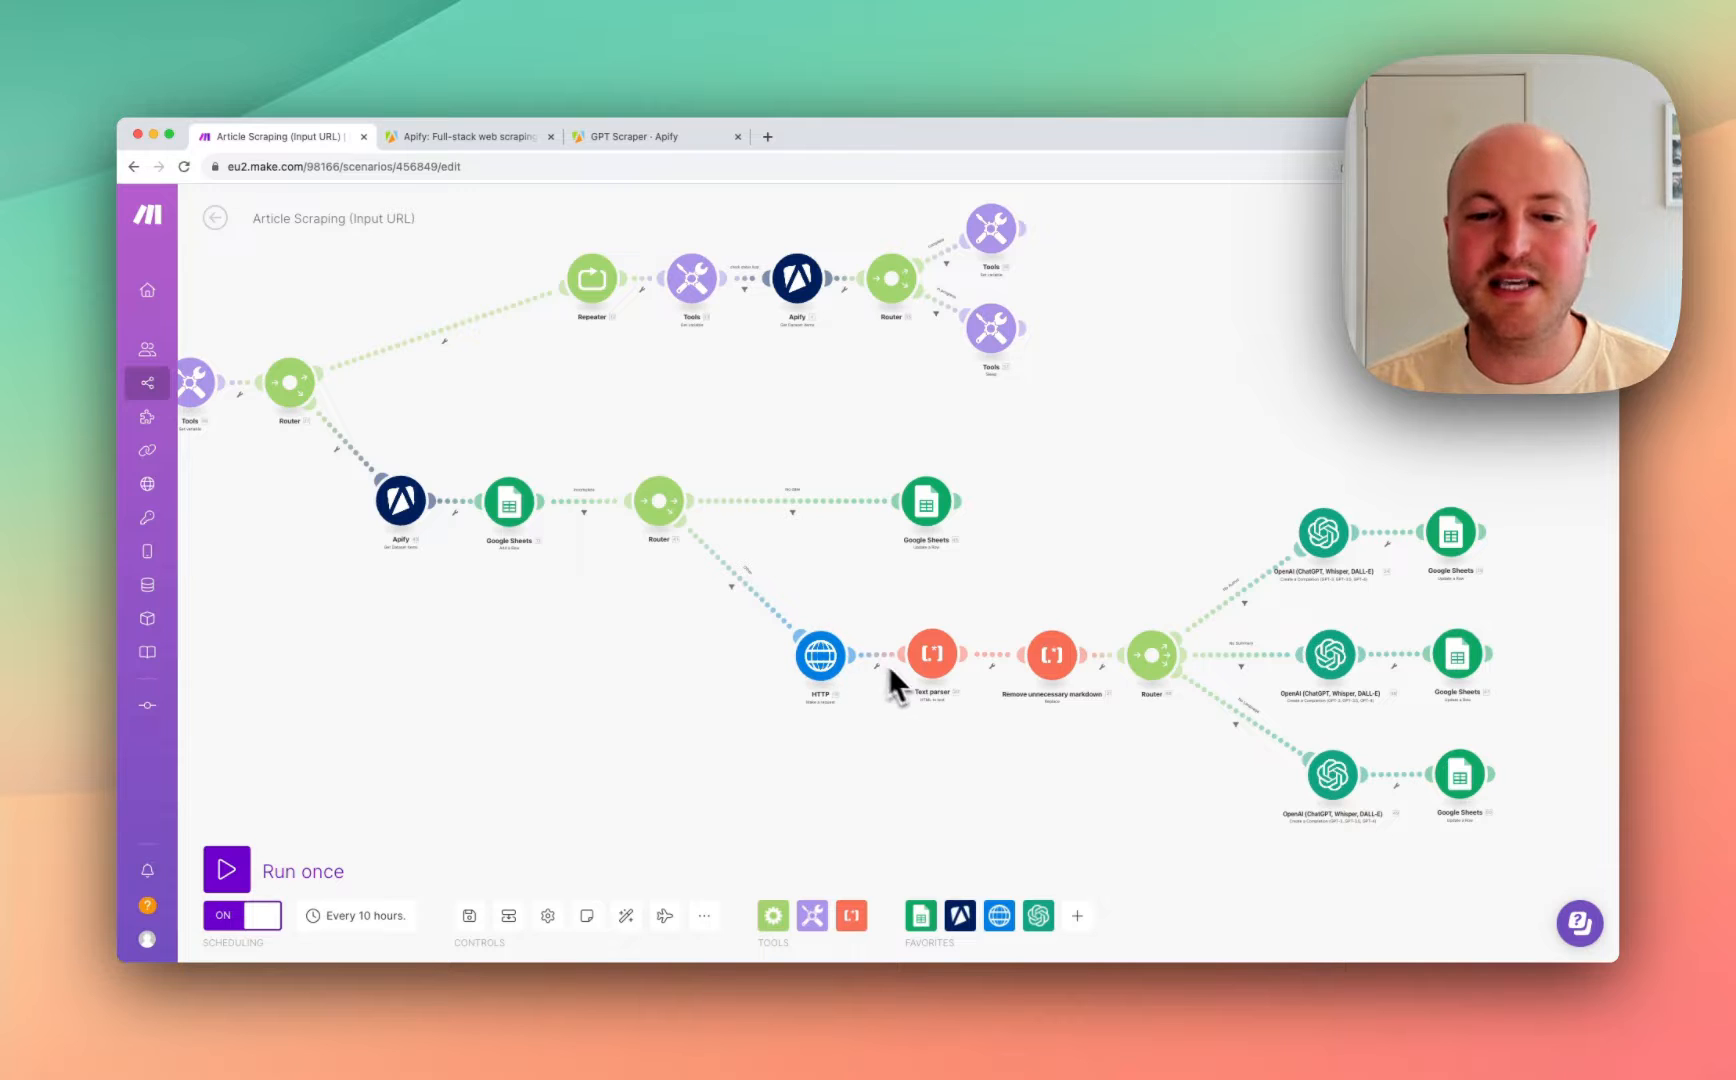
mouse_move(598, 498)
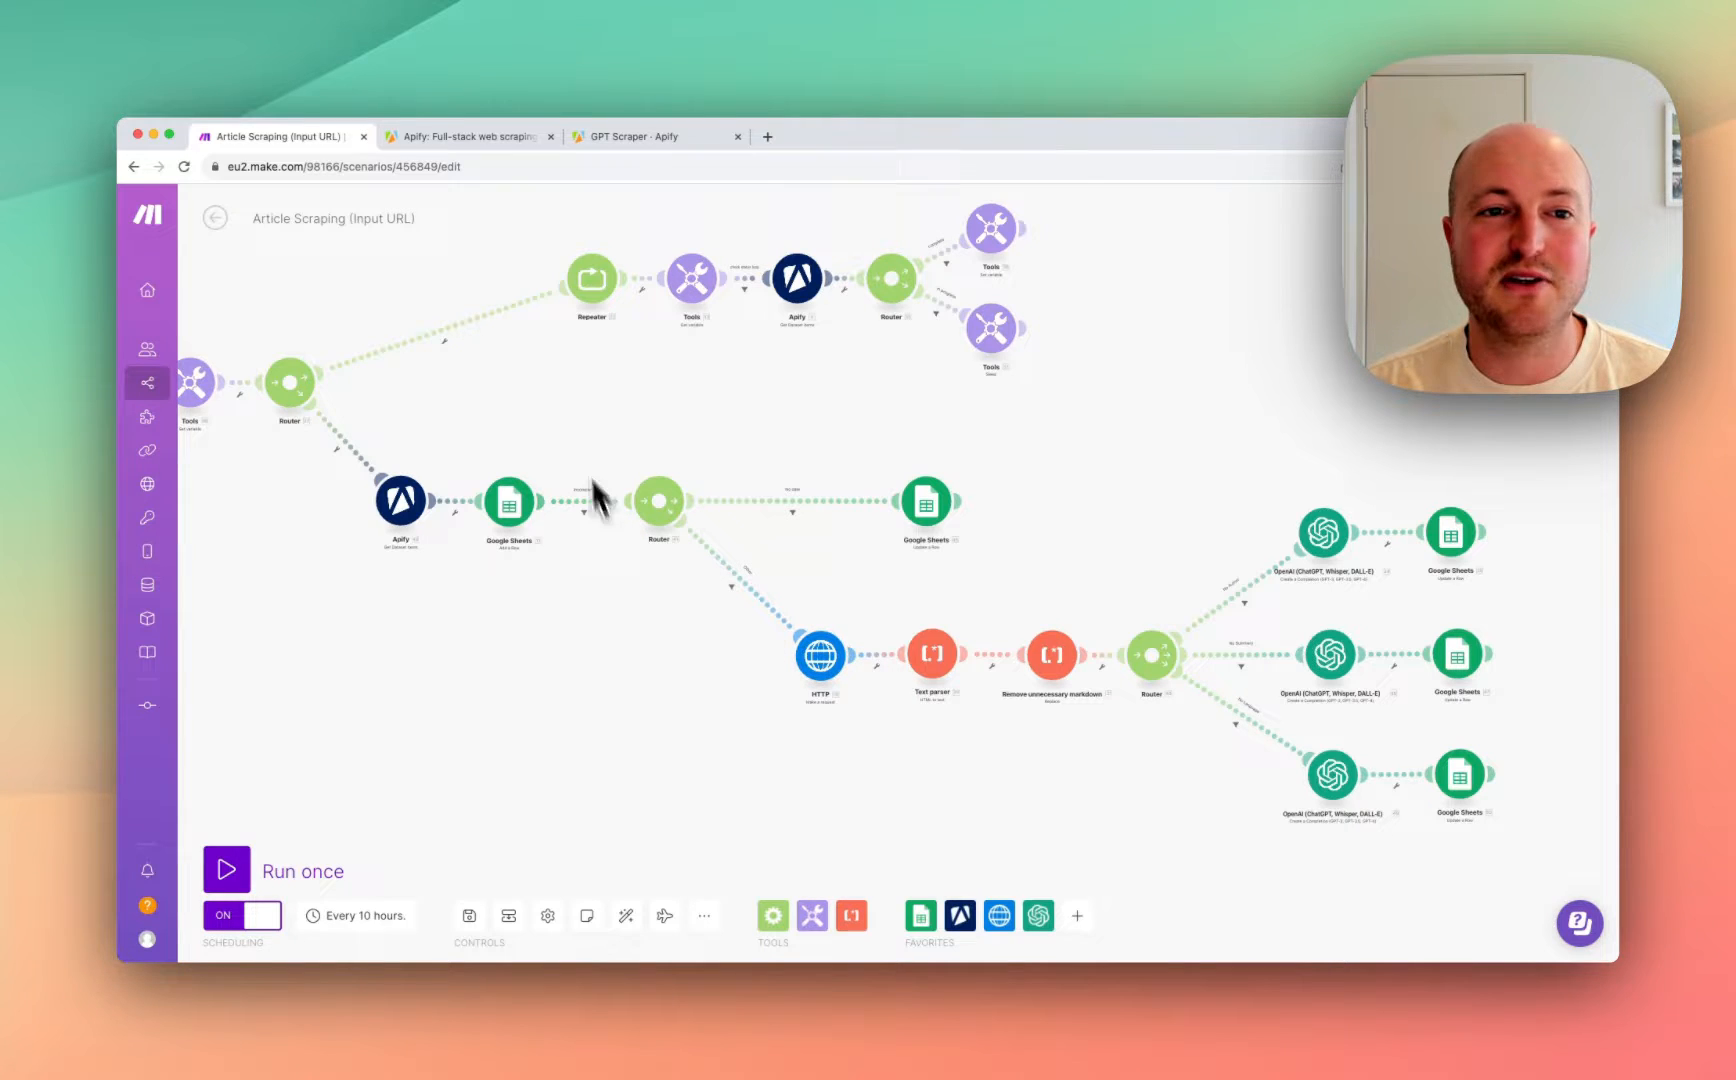
click(653, 135)
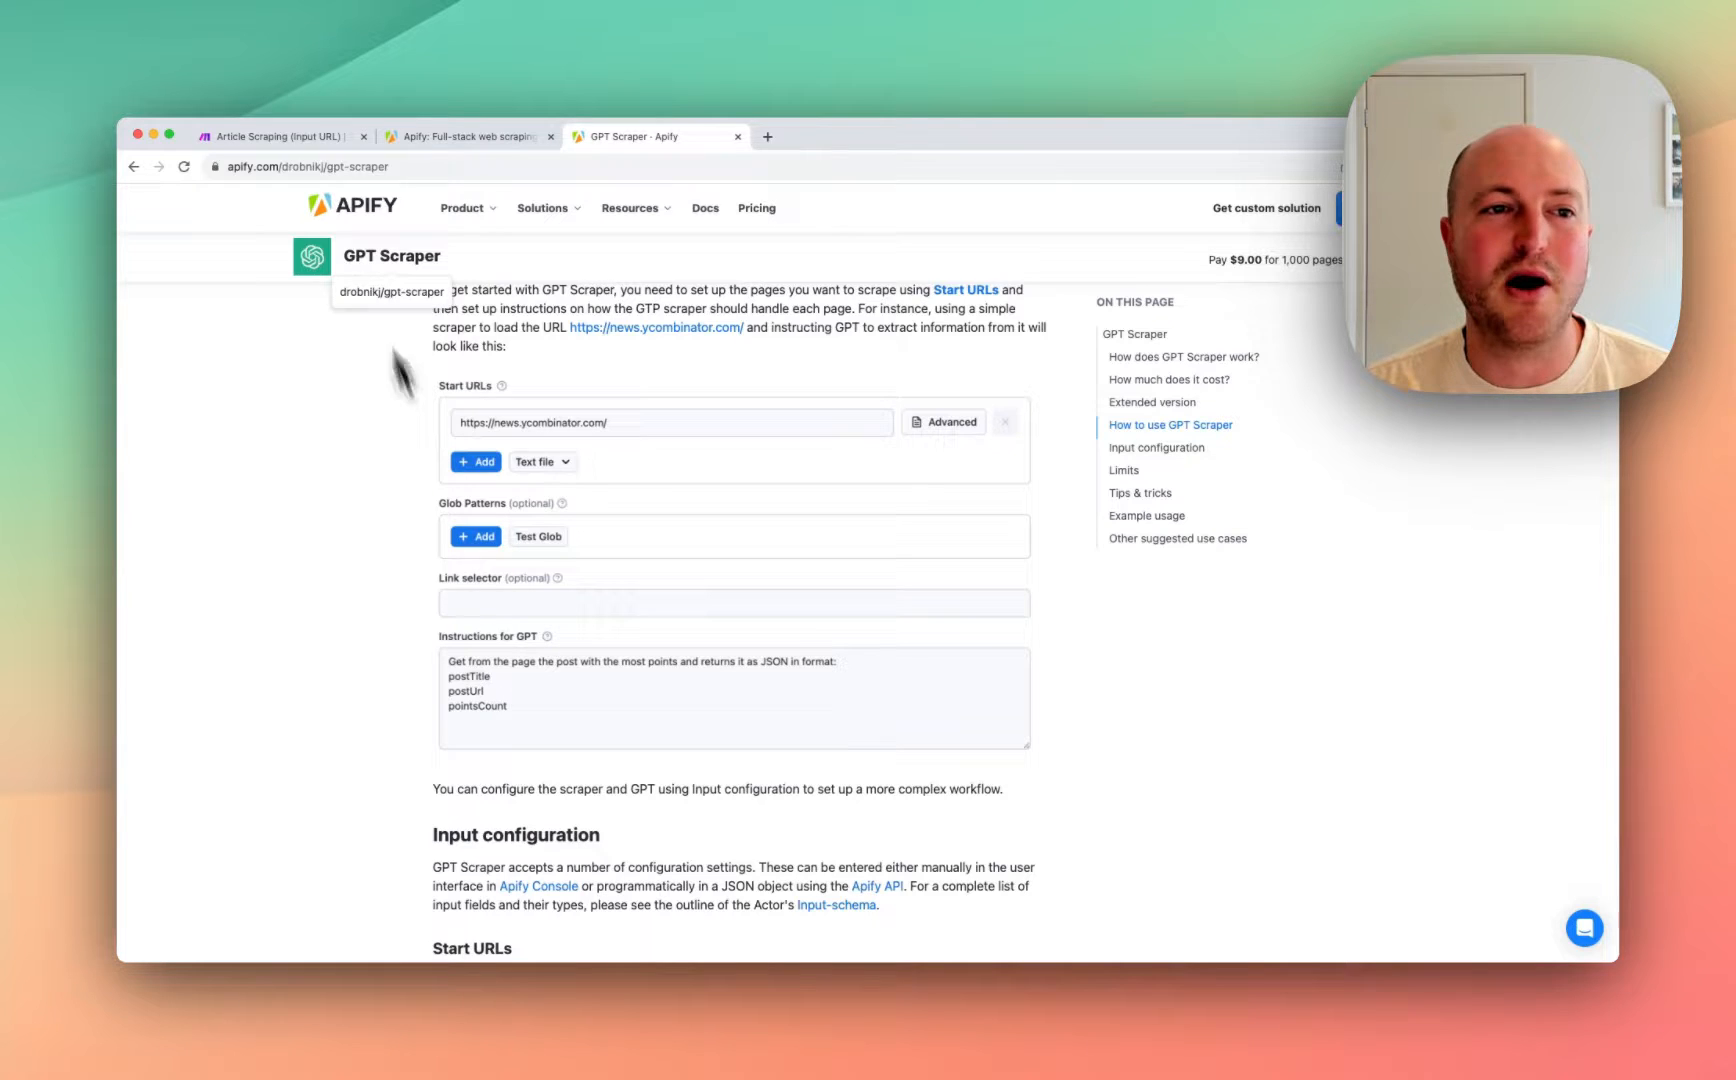
click(279, 135)
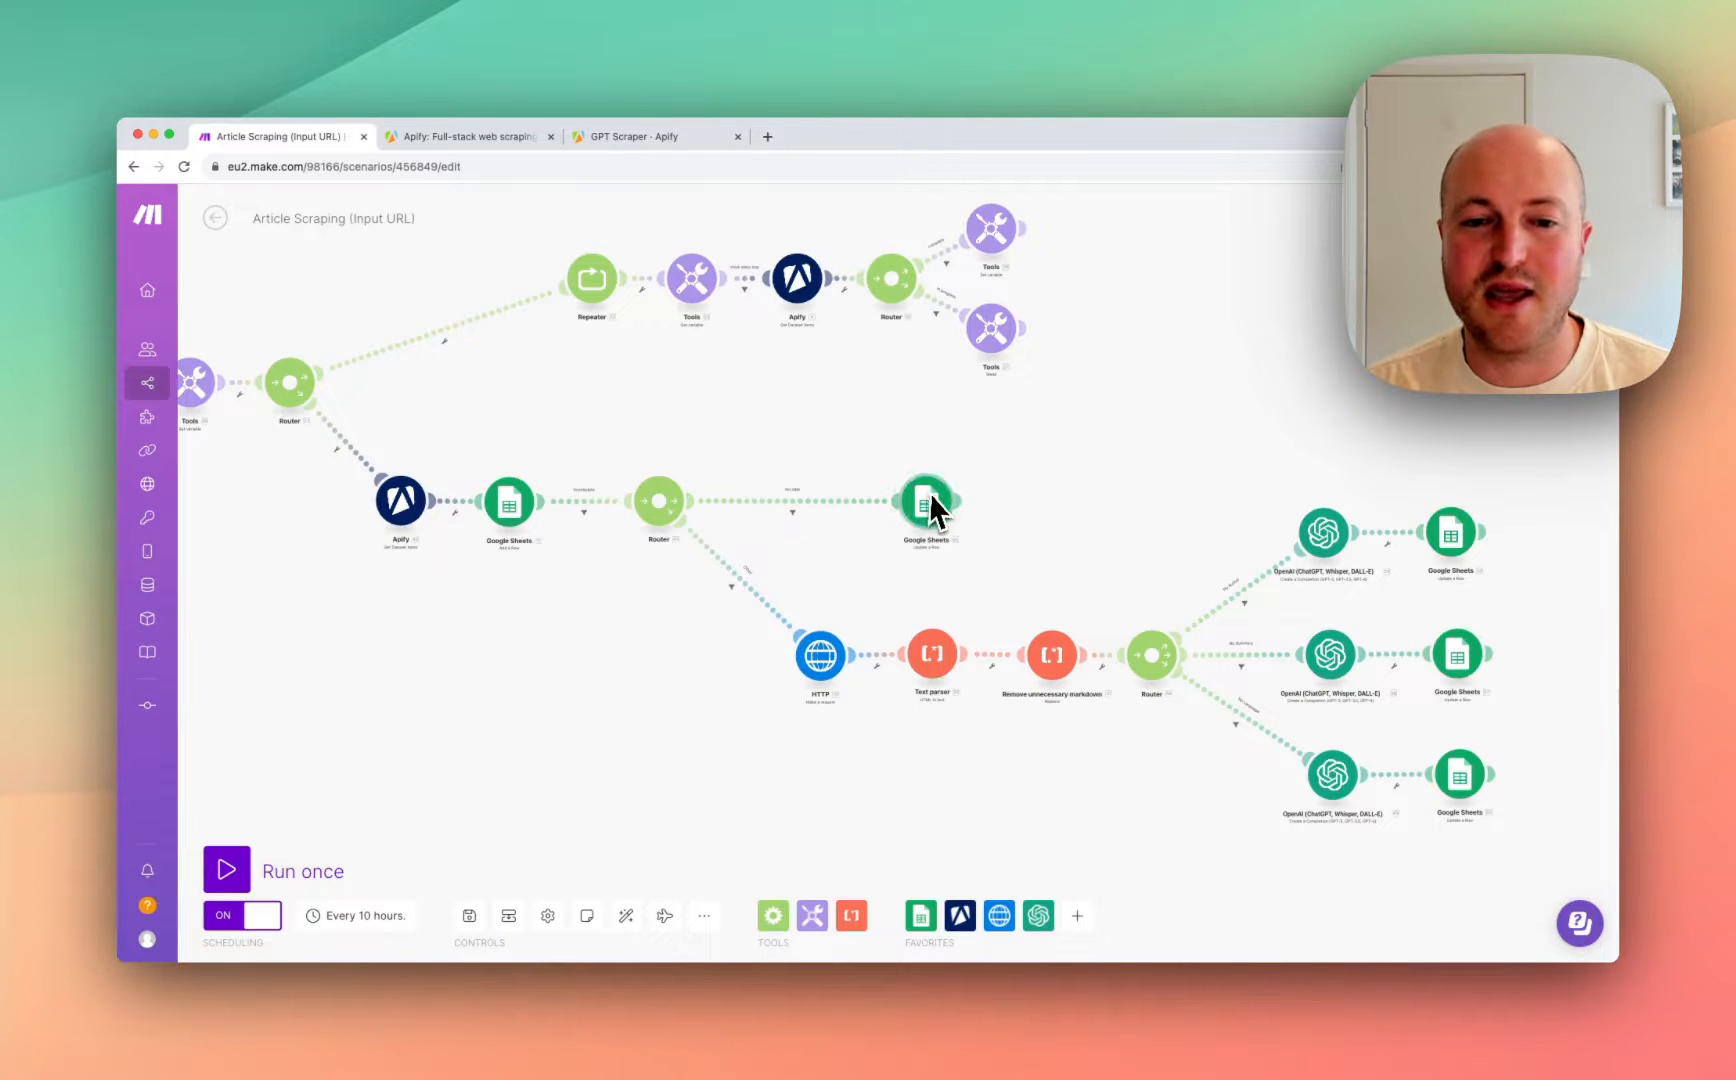
mouse_move(714, 582)
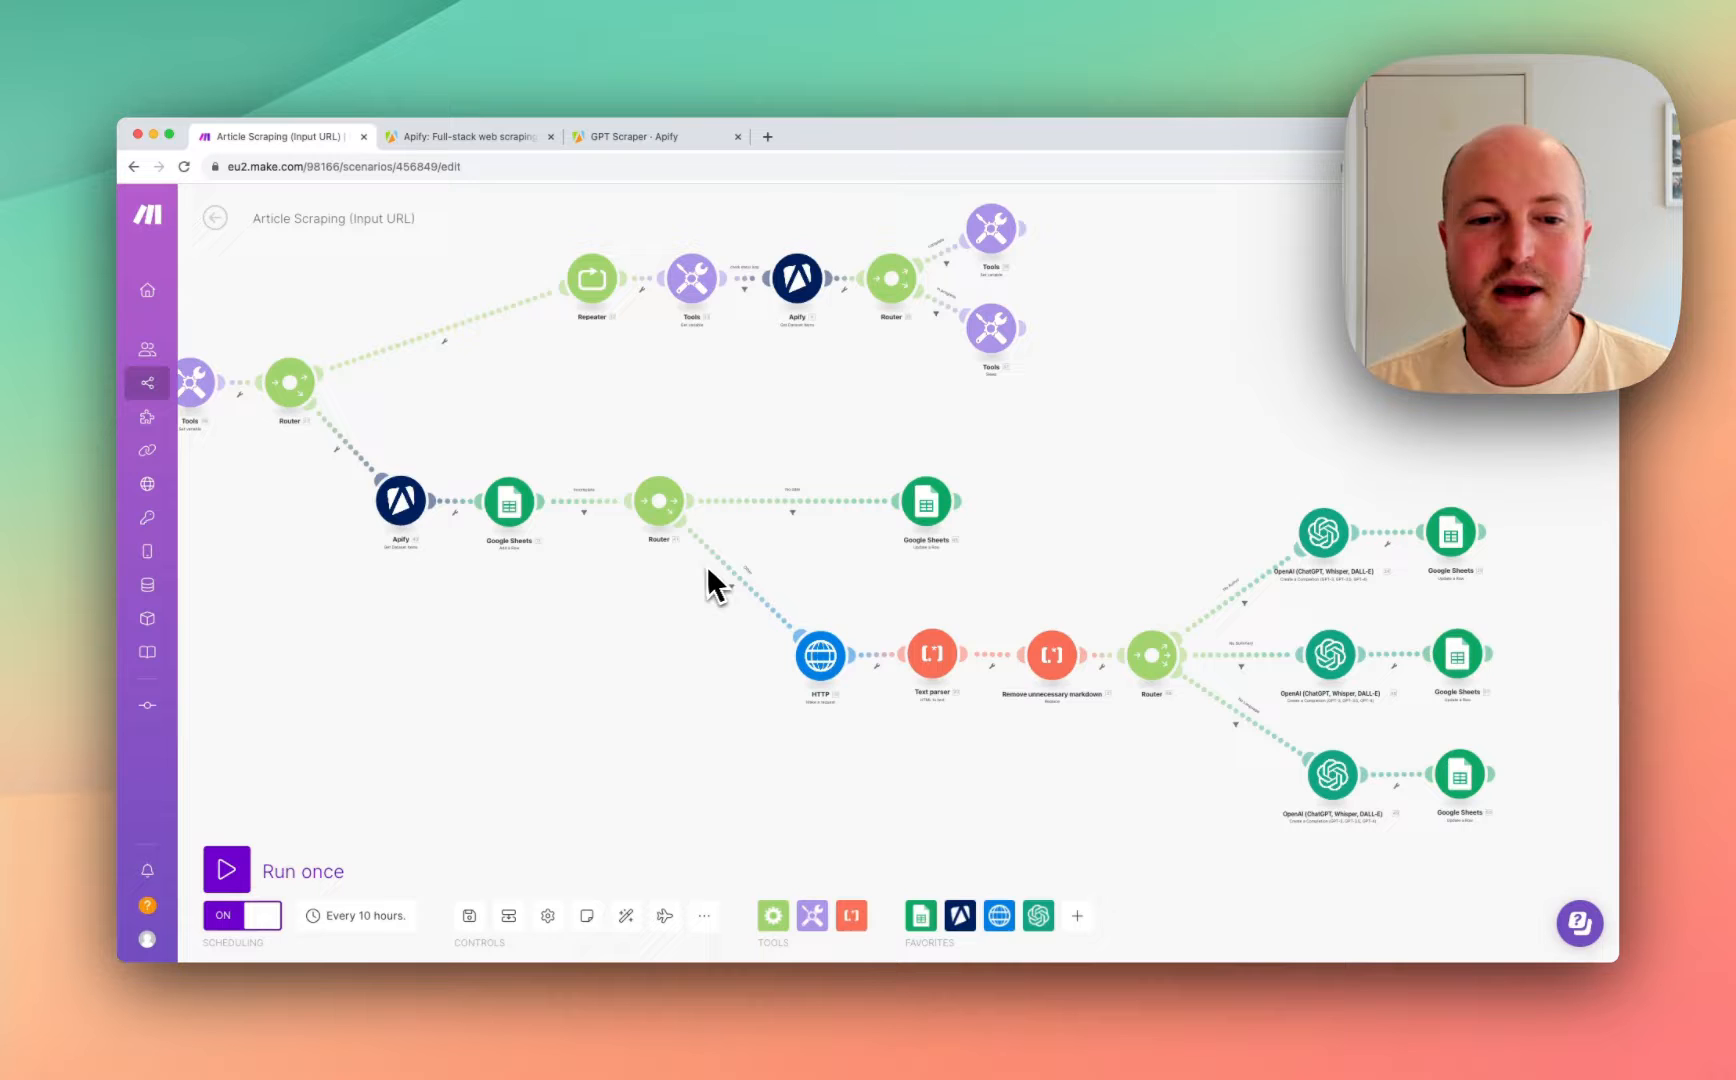
mouse_move(742, 593)
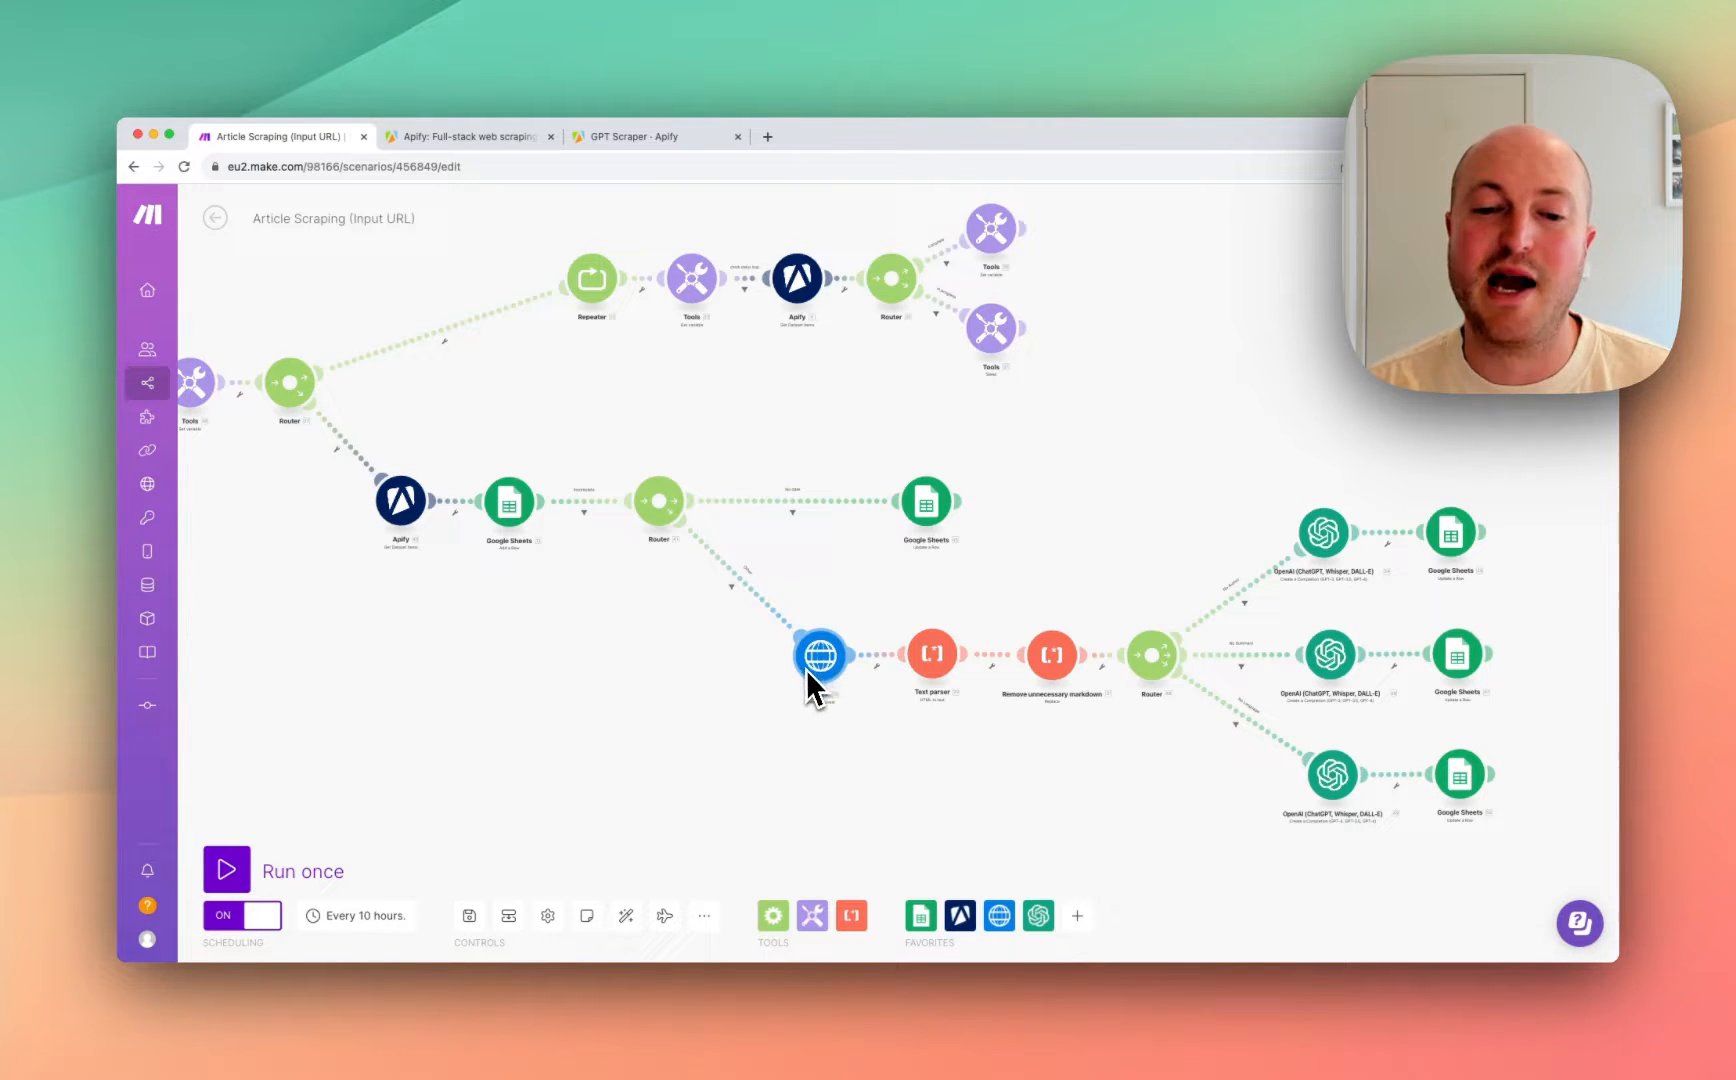
mouse_move(847, 687)
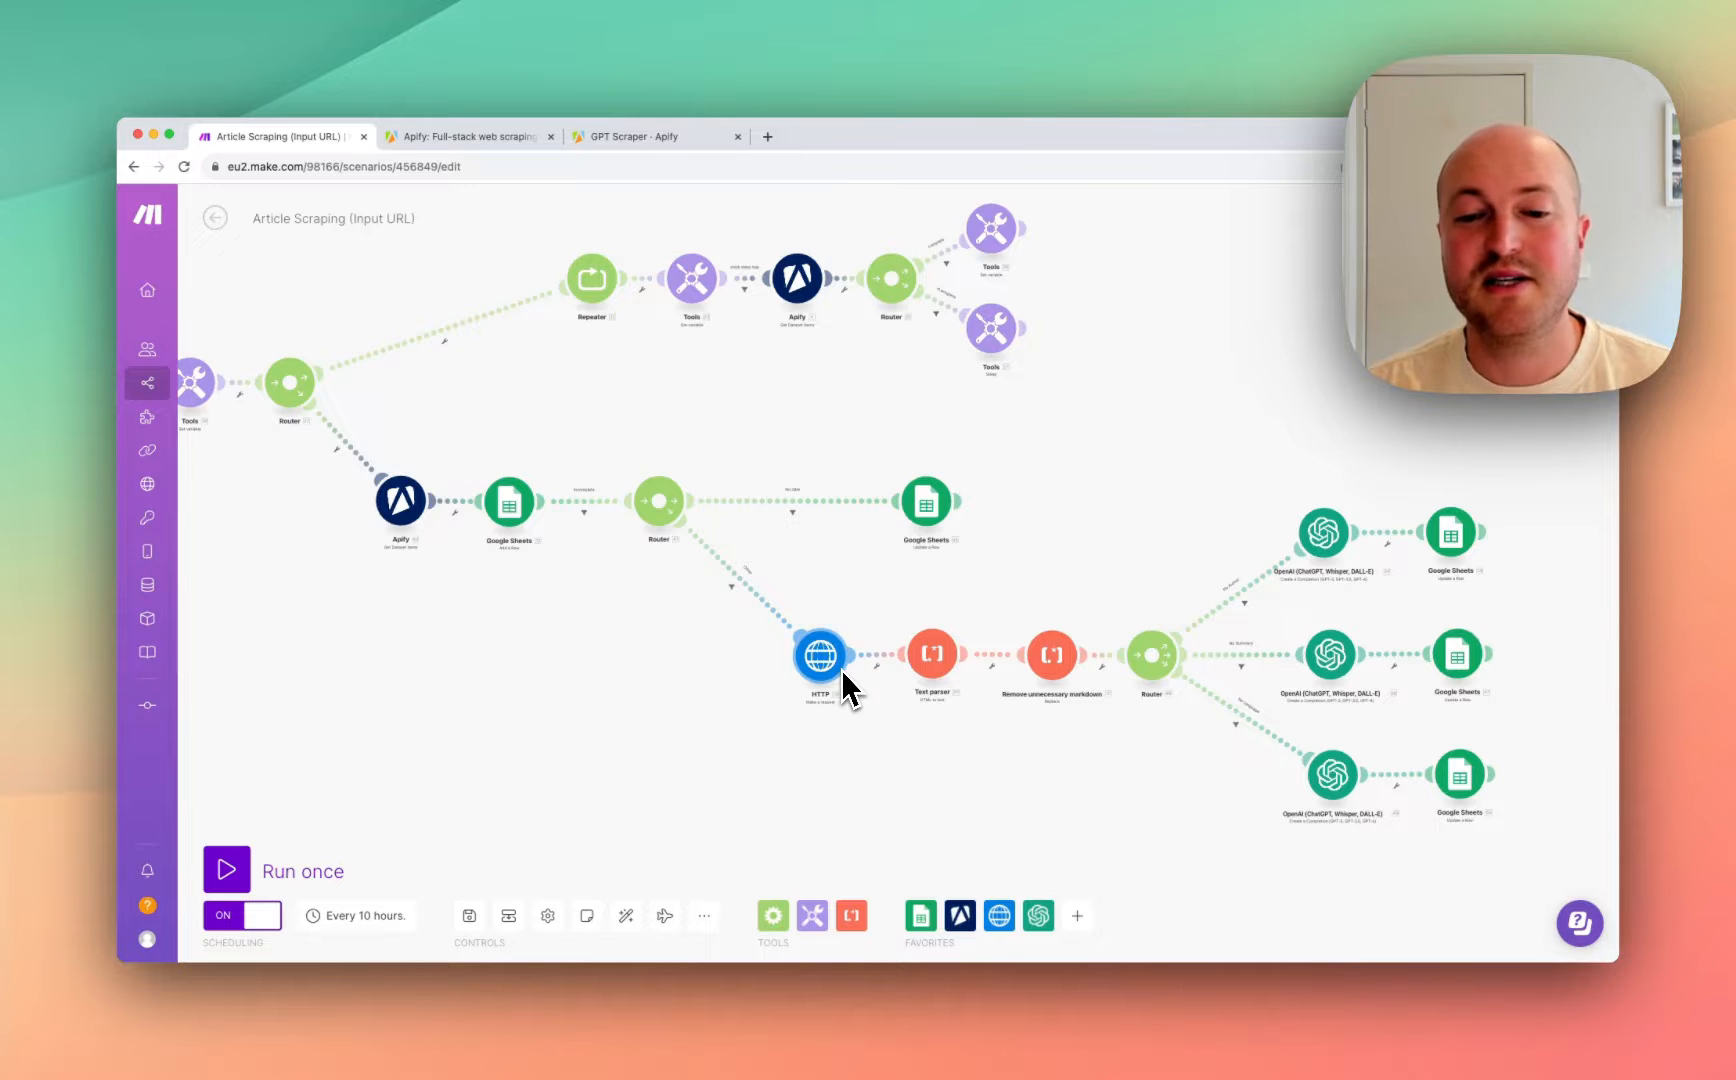
mouse_move(1284, 576)
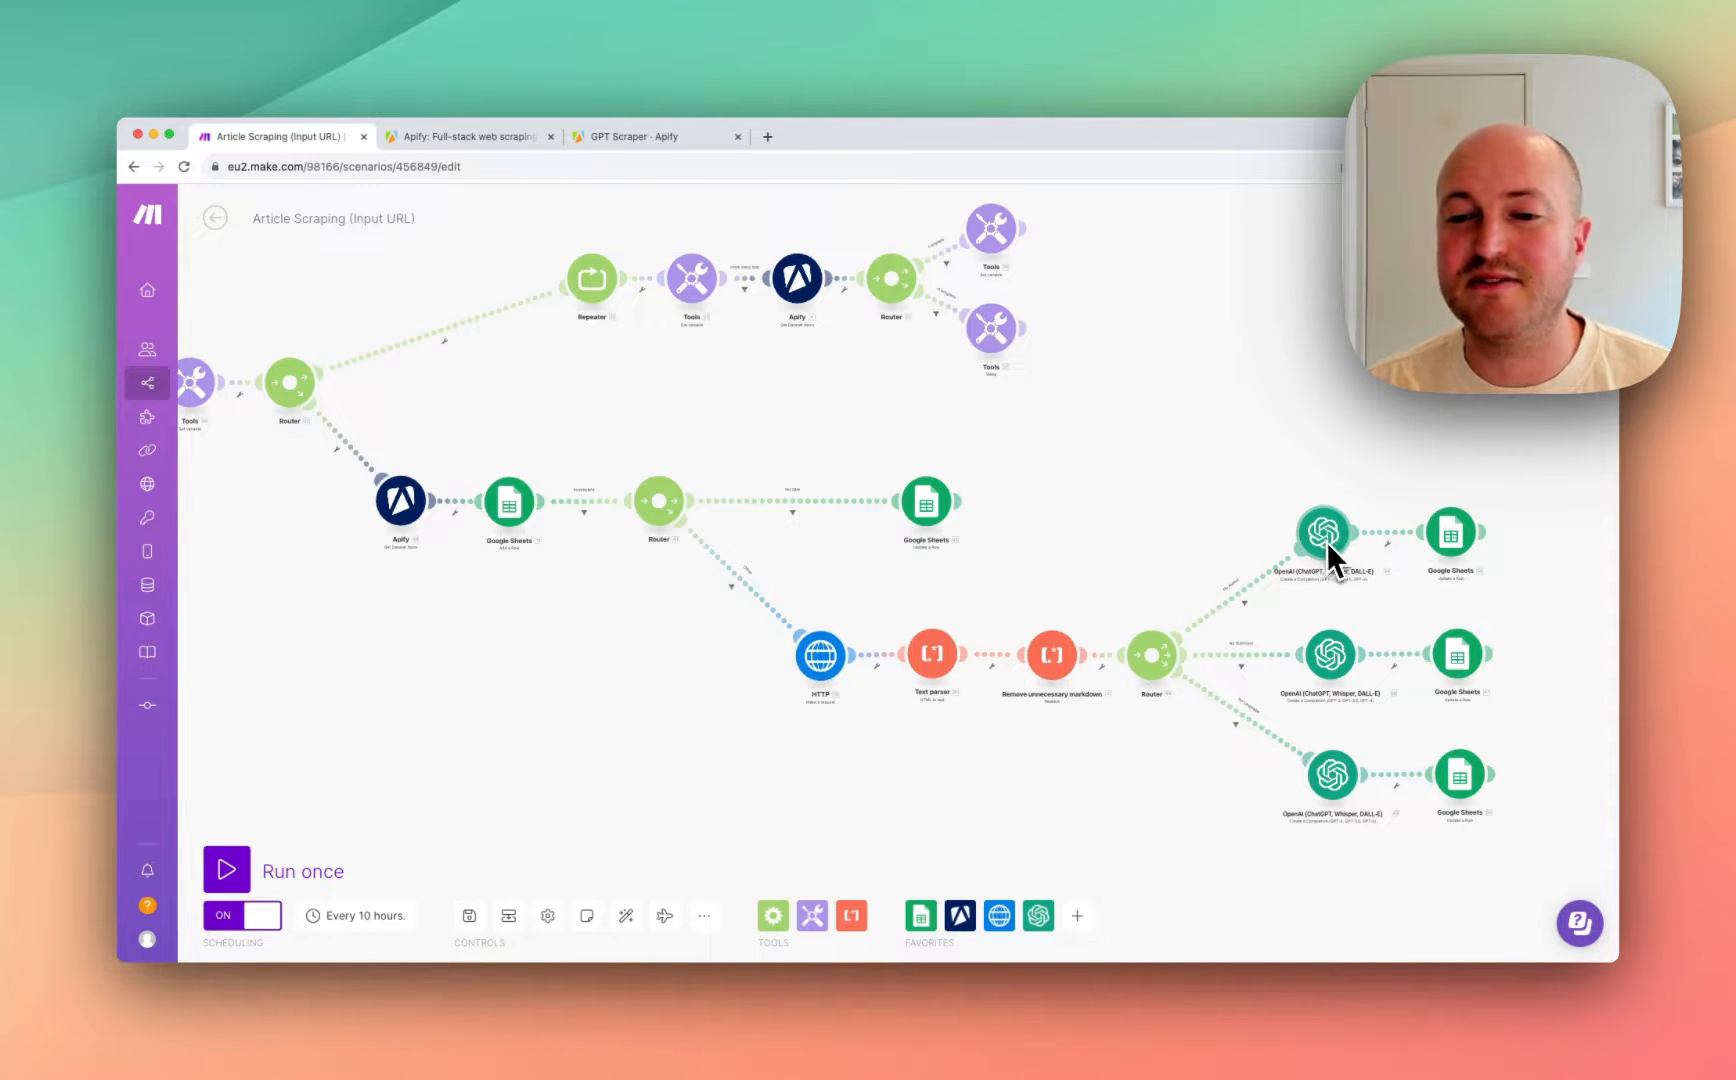
mouse_move(1356, 554)
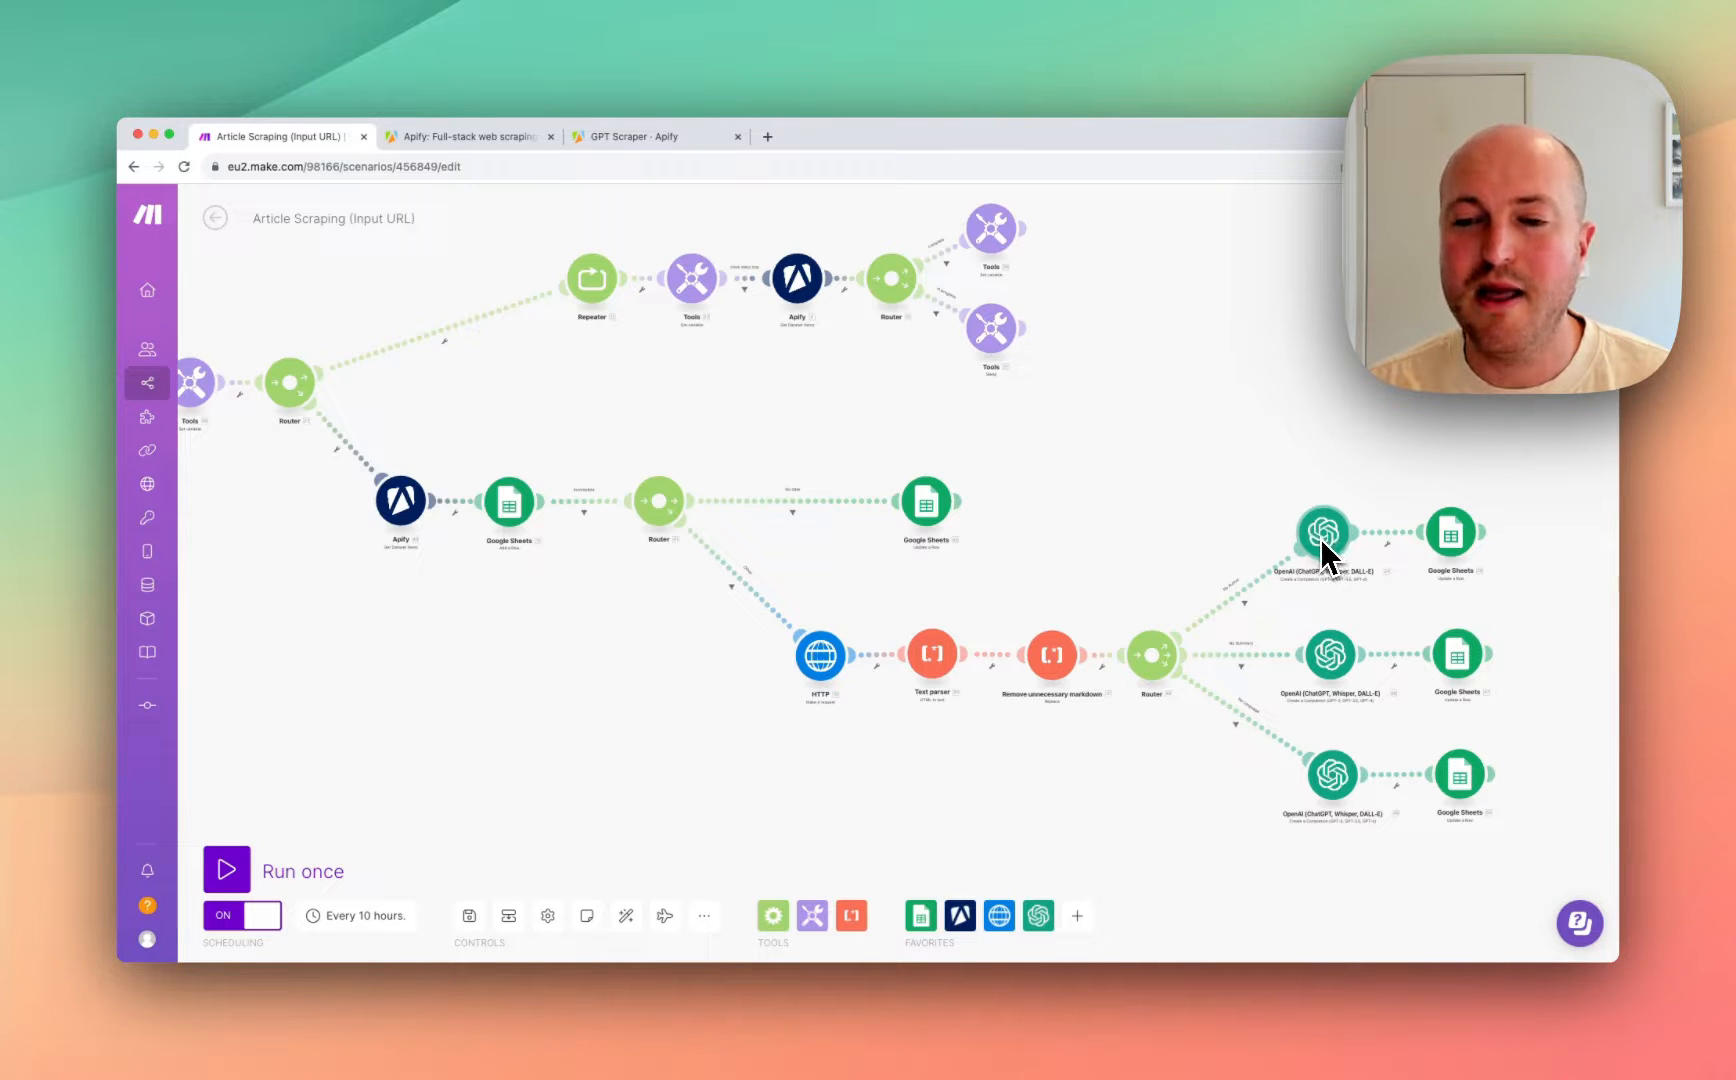
mouse_move(1096, 557)
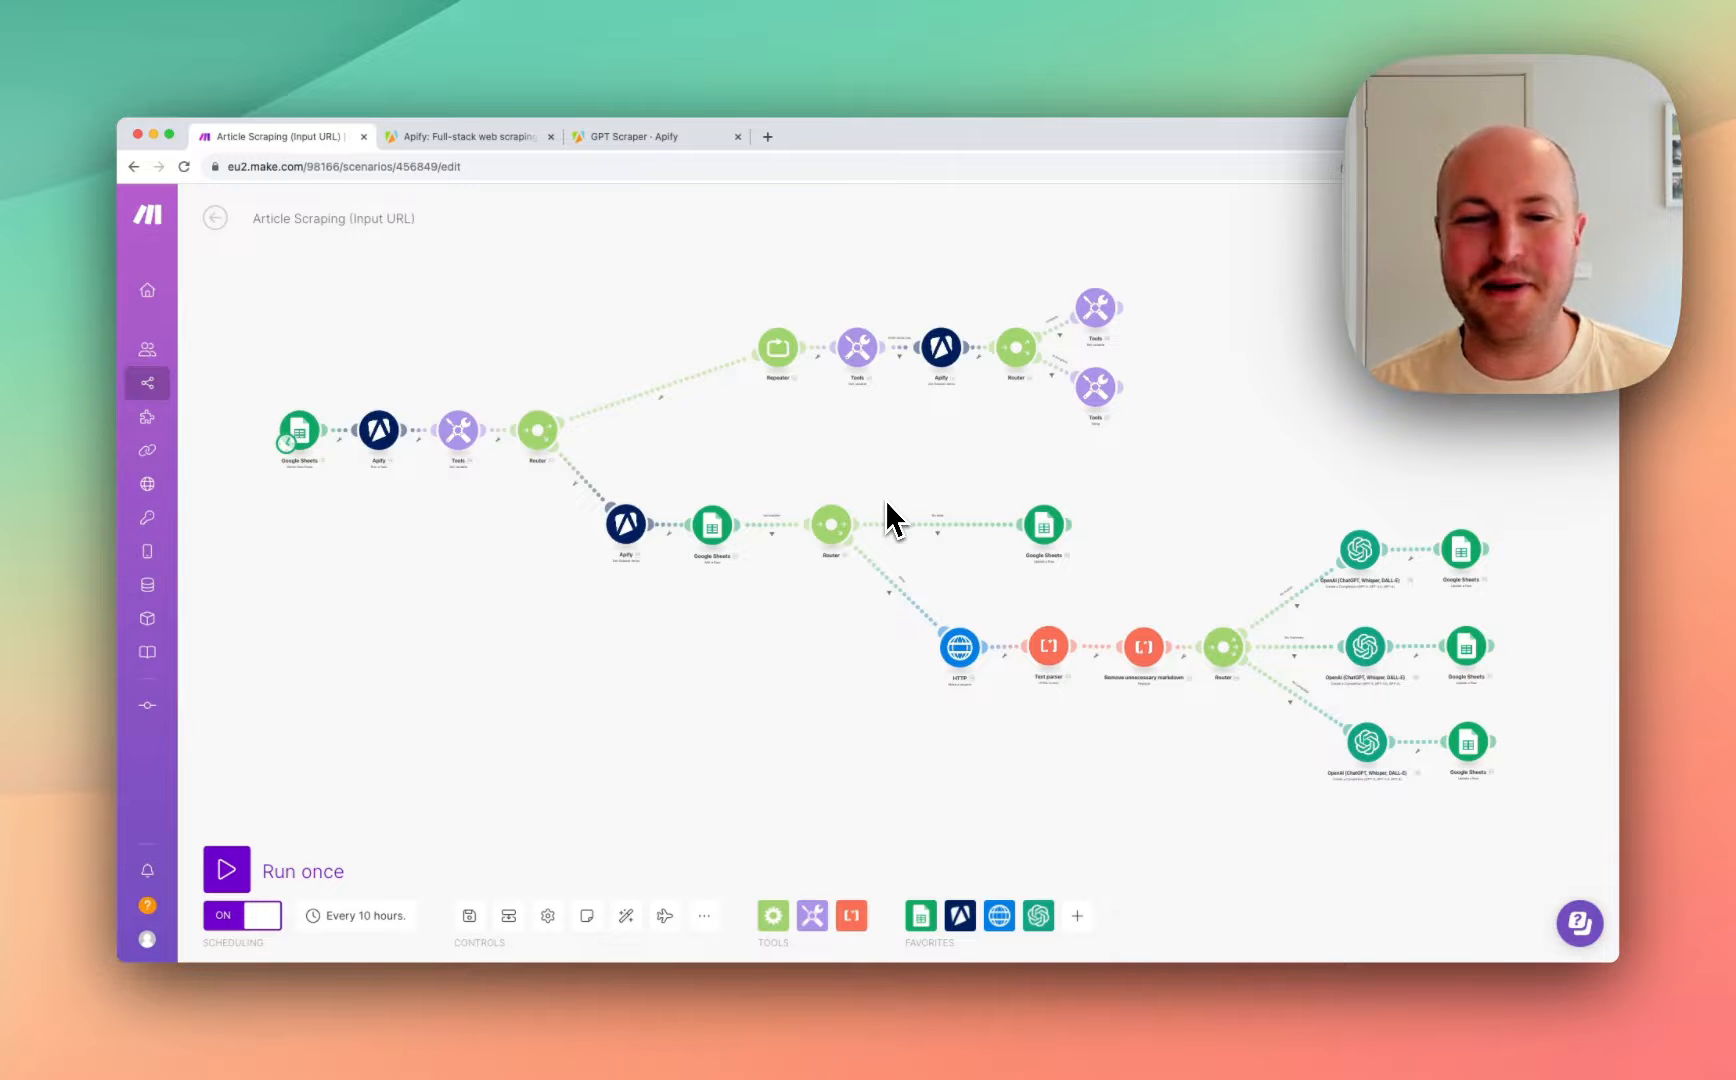
mouse_move(627, 915)
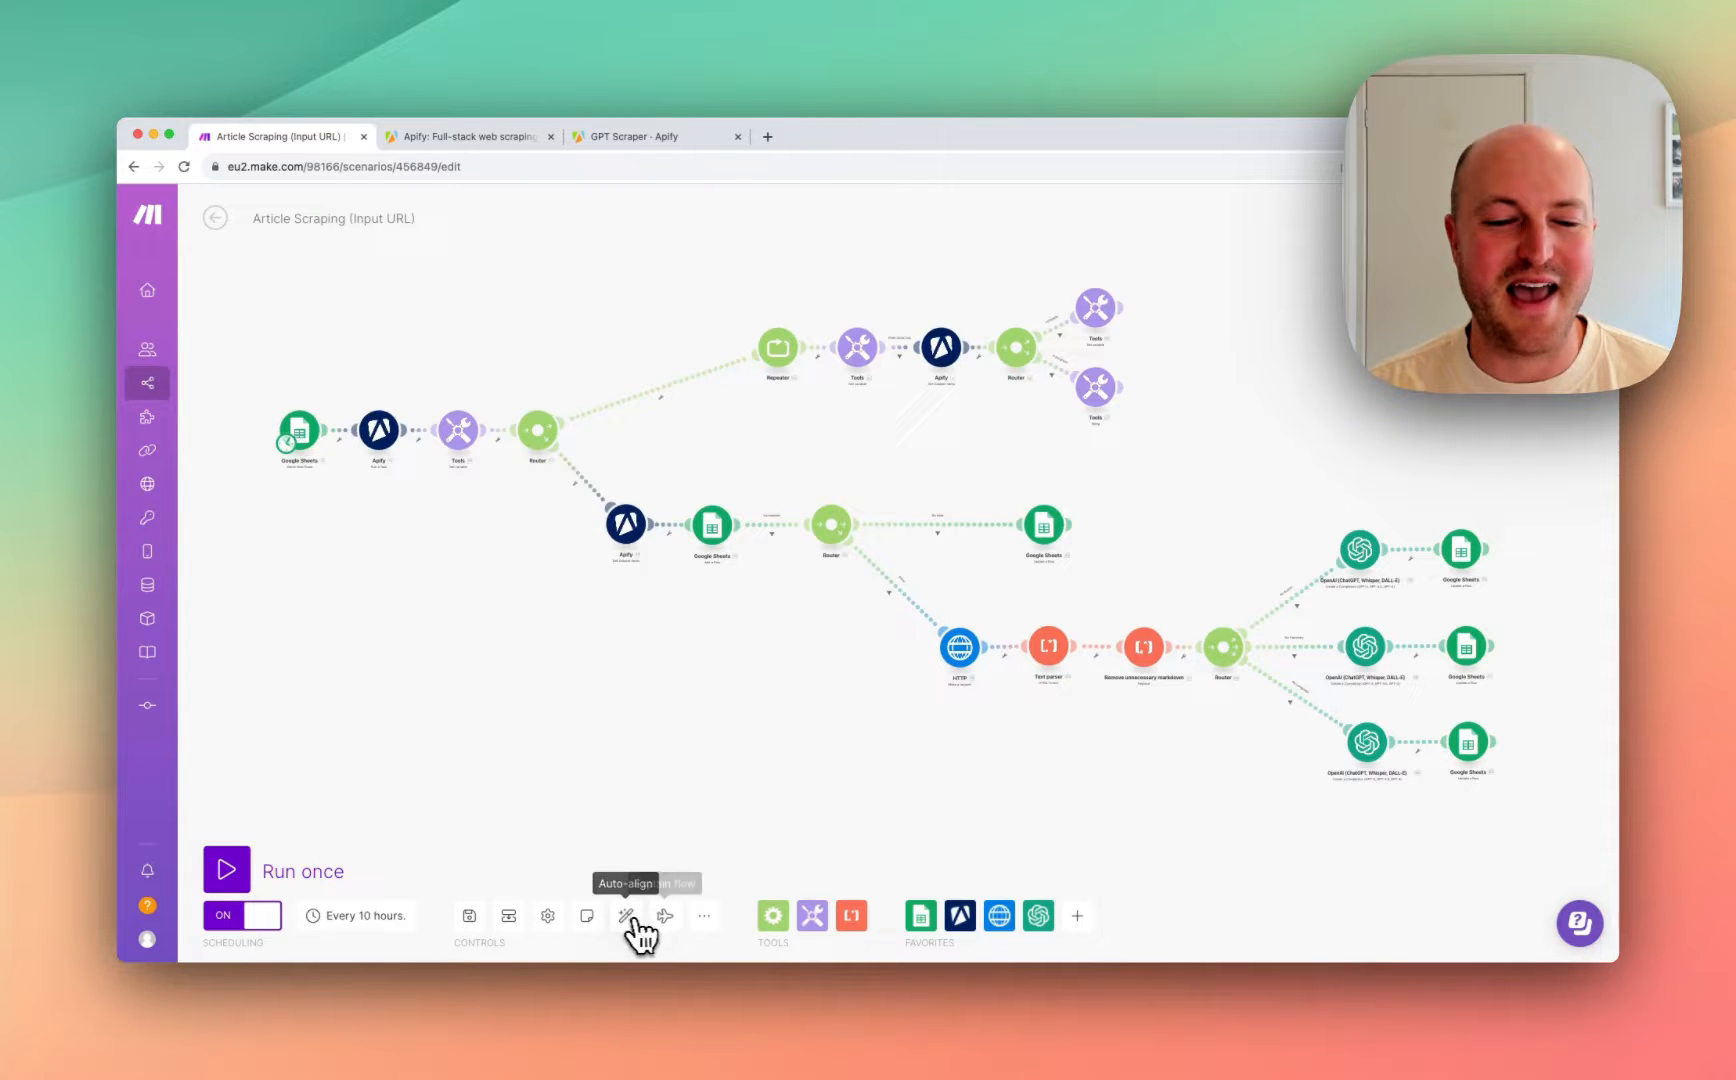